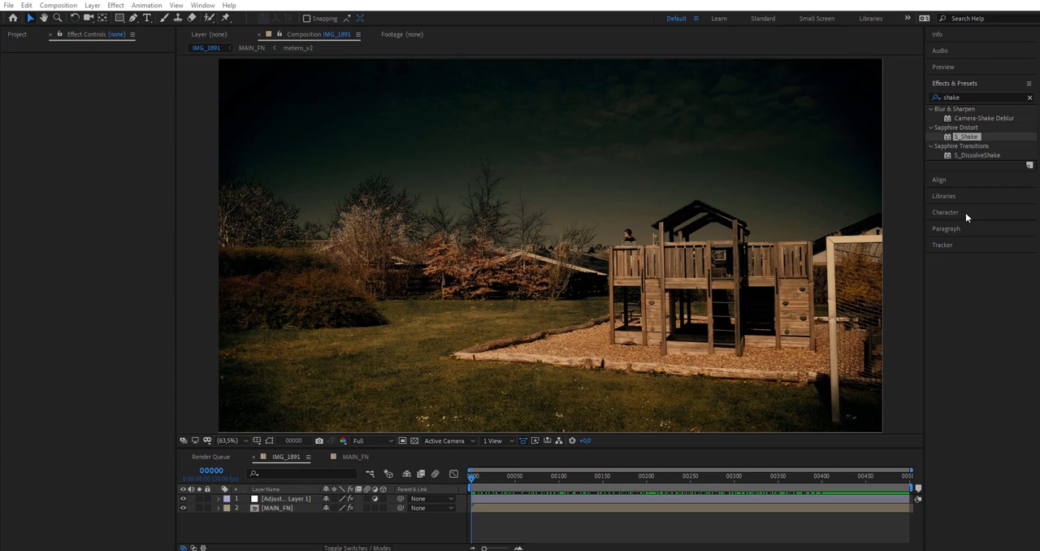
mouse_move(945, 247)
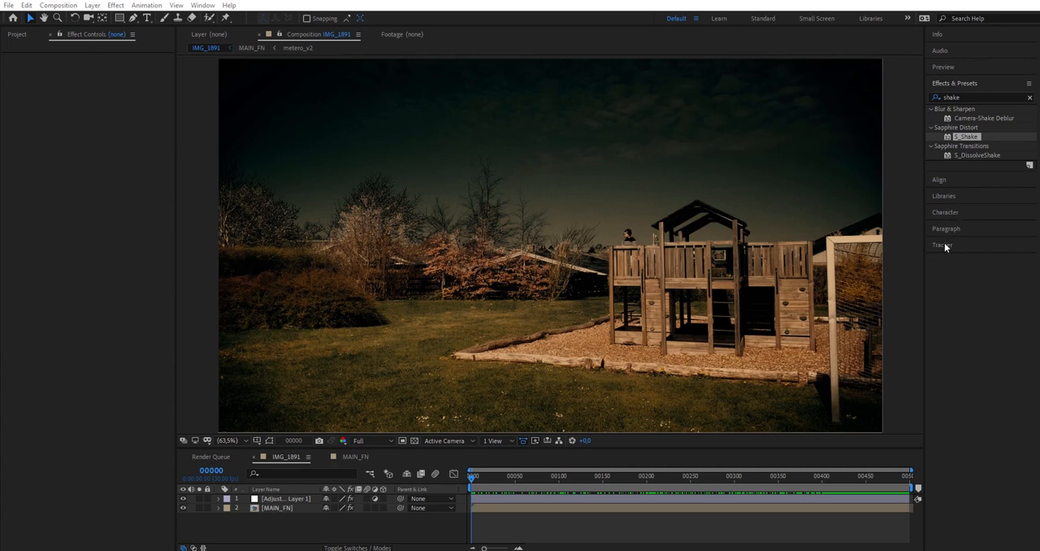
mouse_move(799, 445)
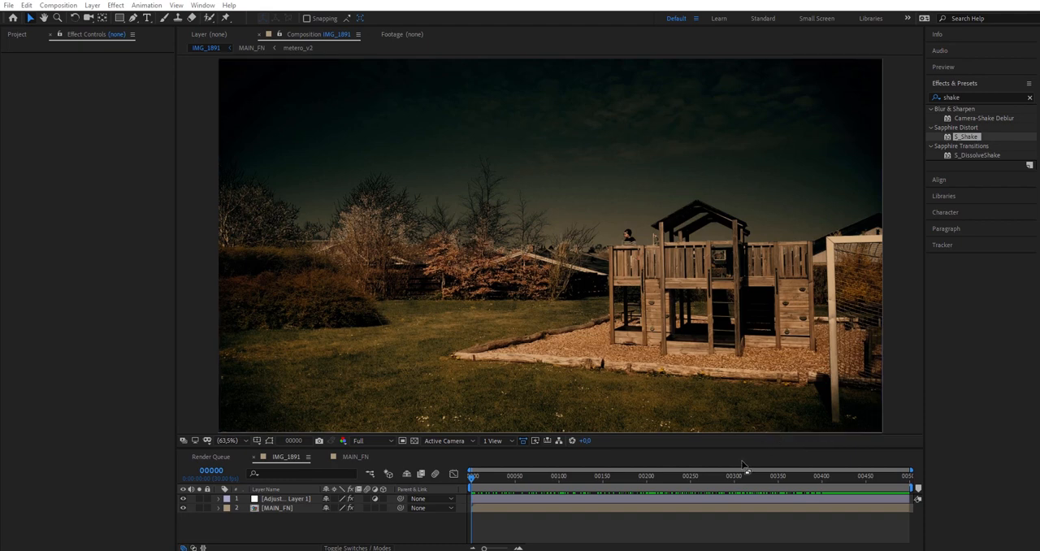
mouse_move(729, 468)
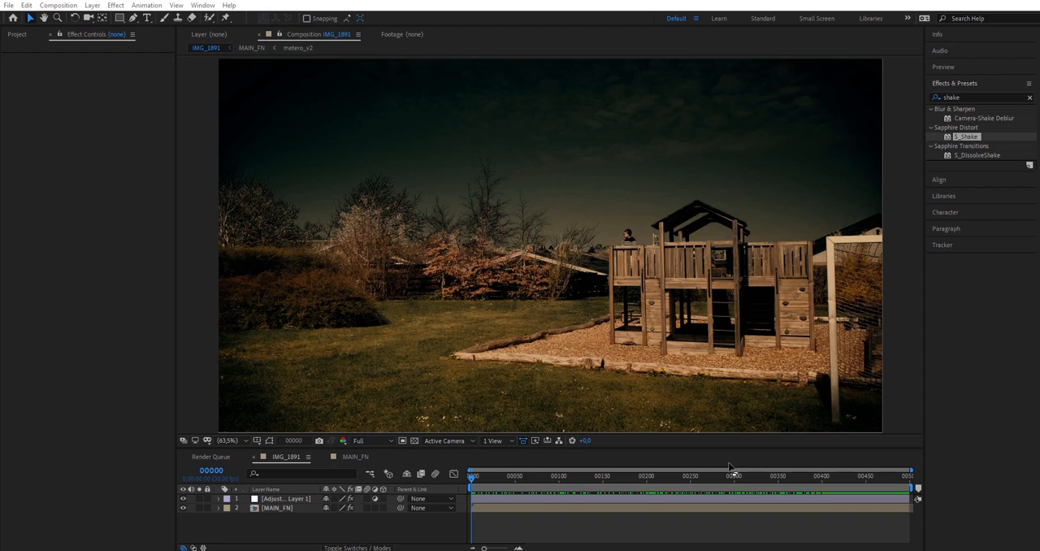
mouse_move(720, 500)
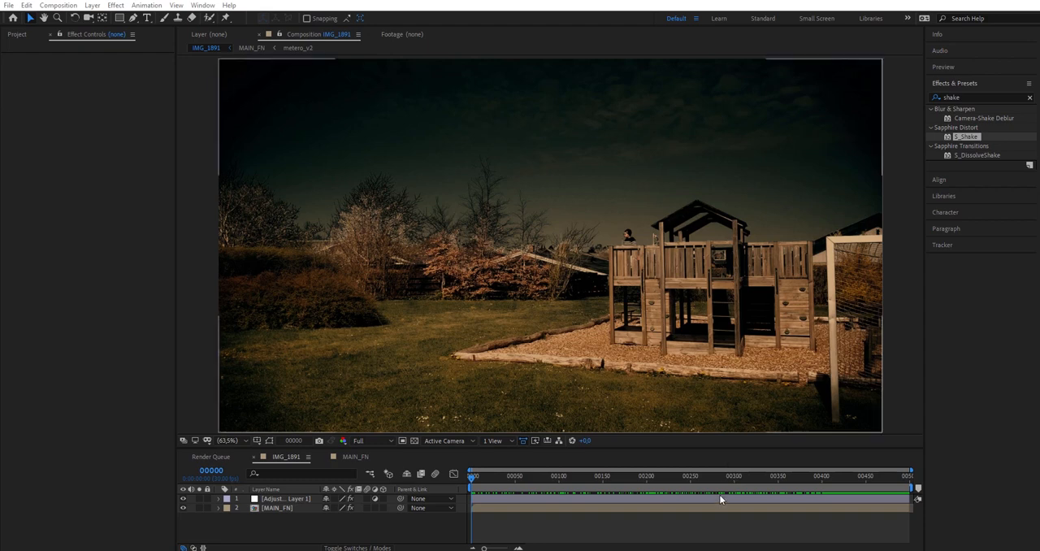
mouse_move(693, 458)
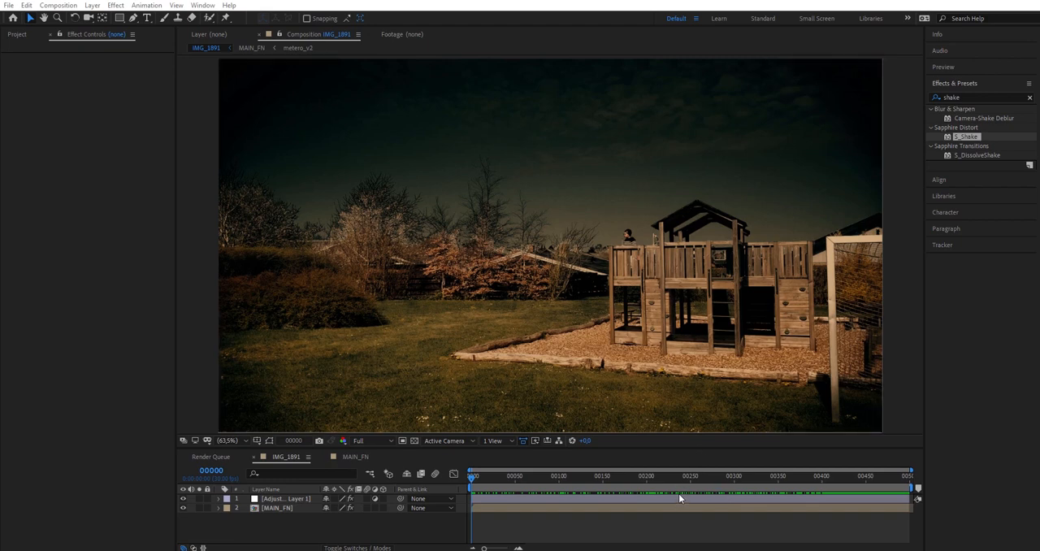
mouse_move(642, 481)
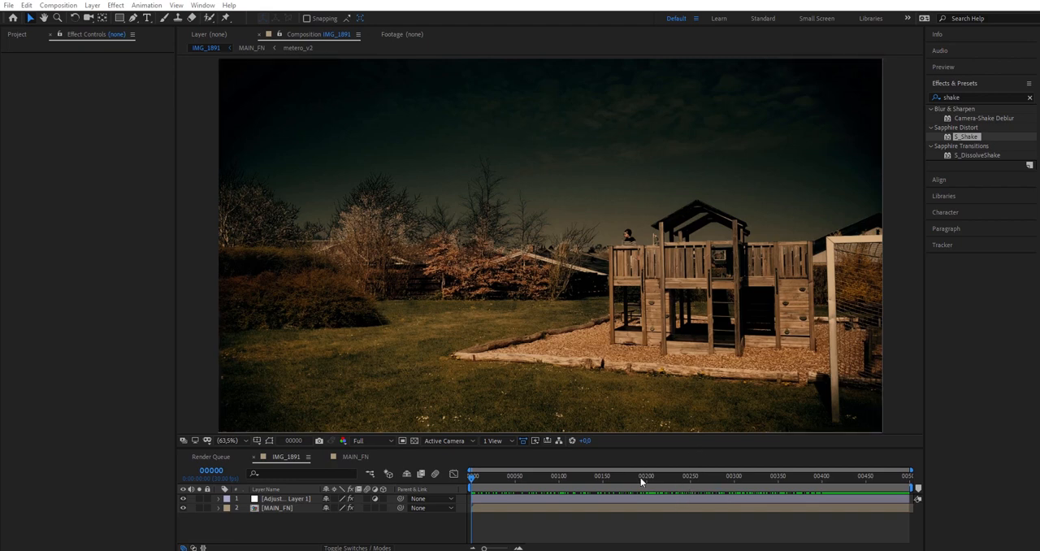
mouse_move(589, 490)
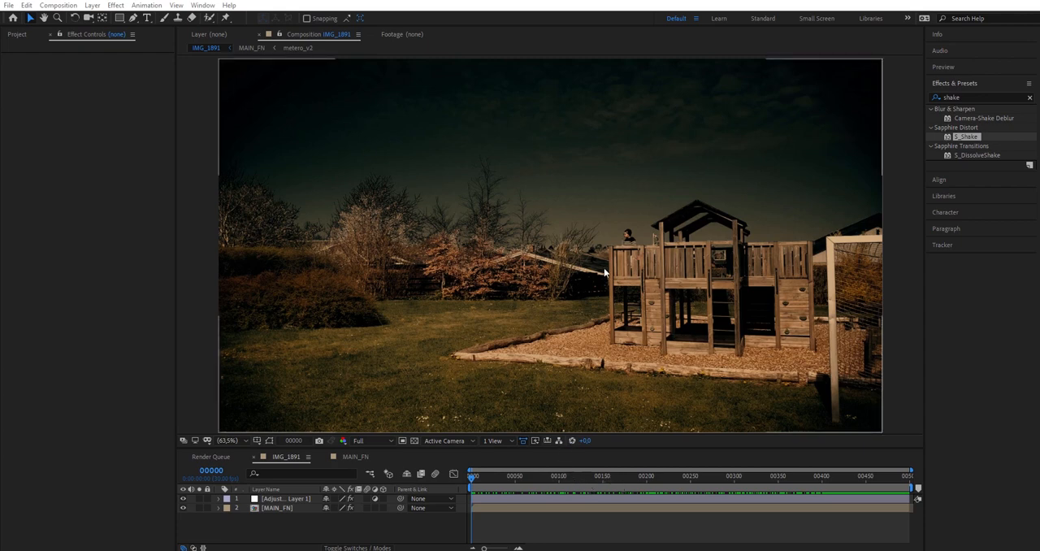
mouse_move(551, 413)
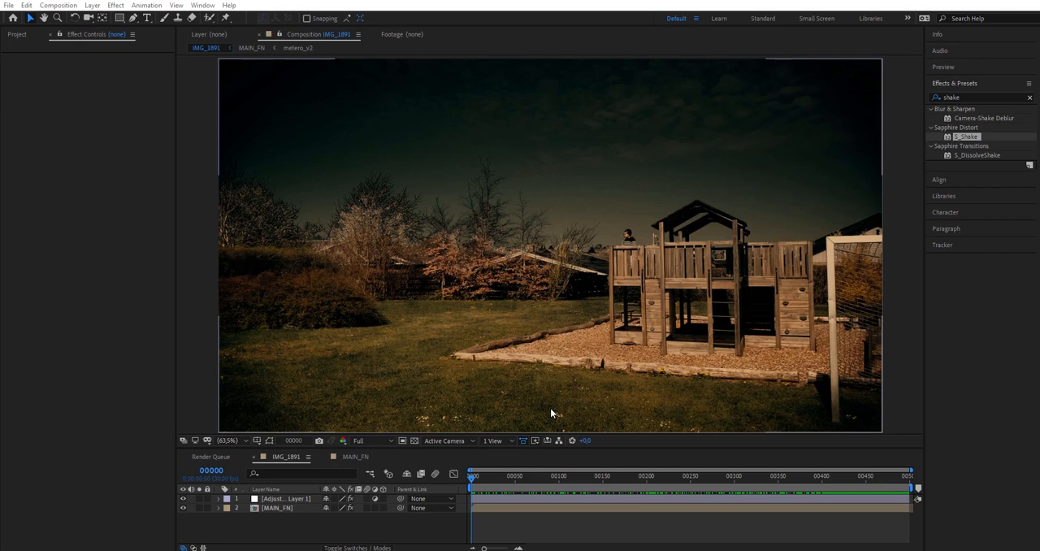
mouse_move(546, 310)
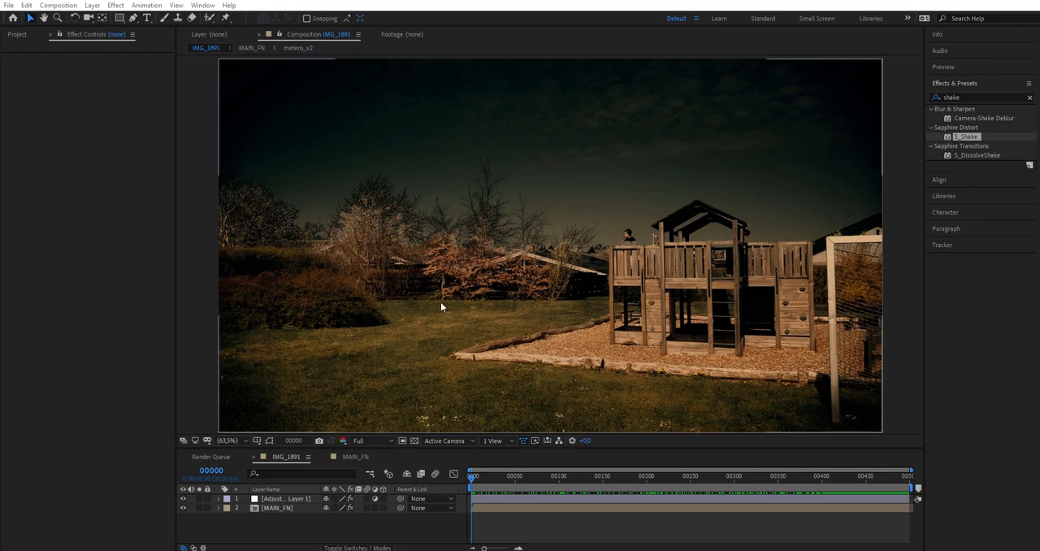
mouse_move(720, 358)
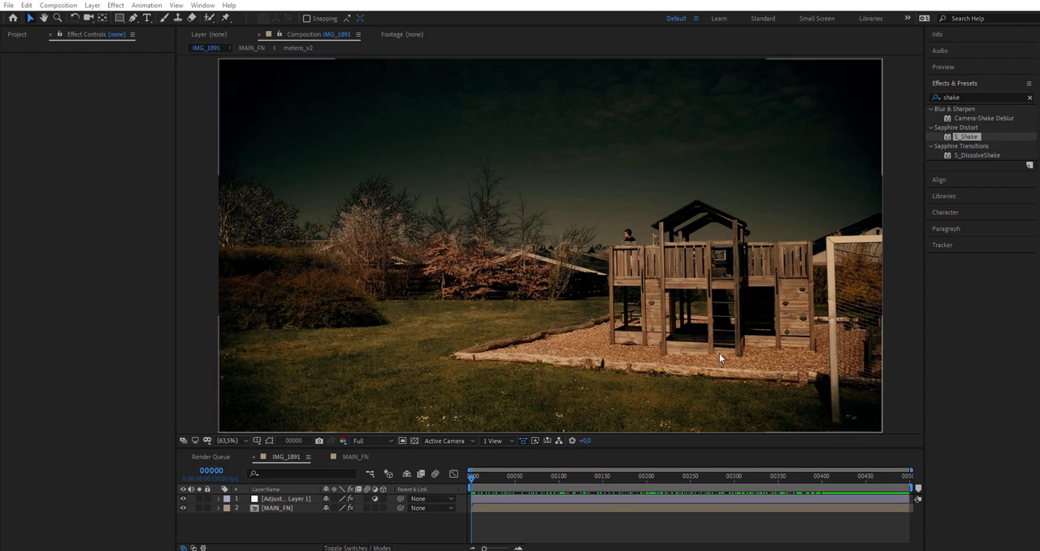
mouse_move(747, 345)
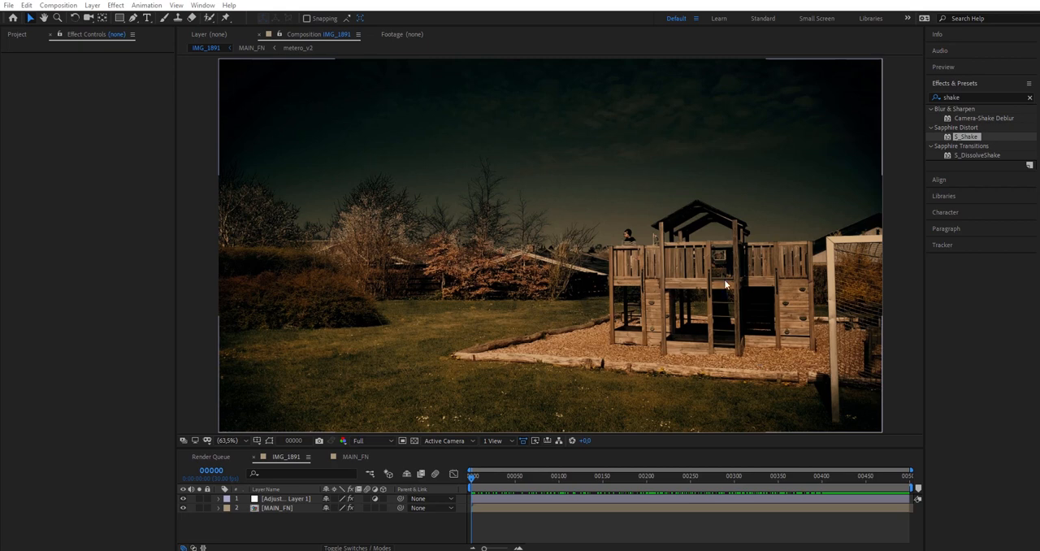
mouse_move(418, 132)
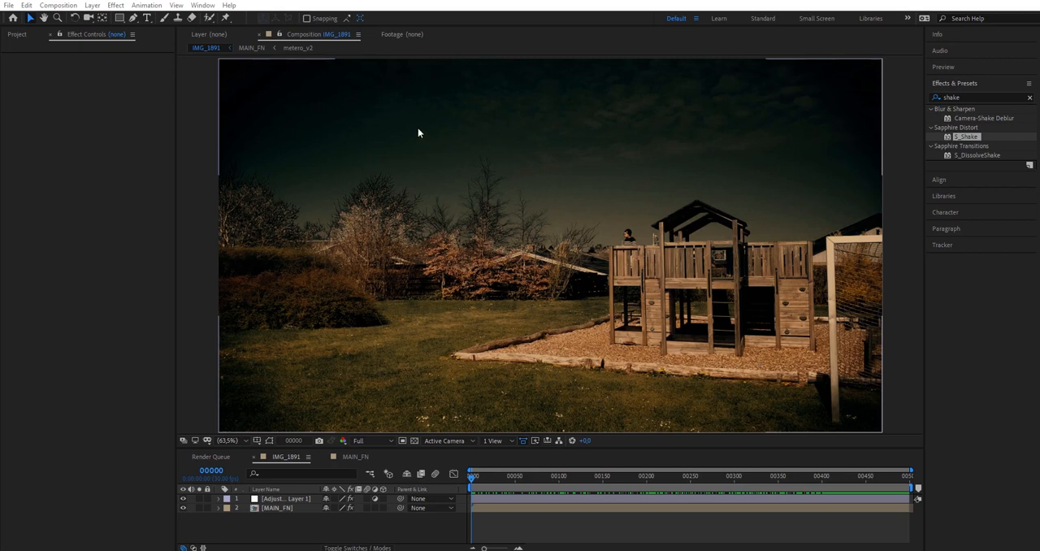
Preview the graded playground clip, scrubbing forward to near its end.
left_click(491, 475)
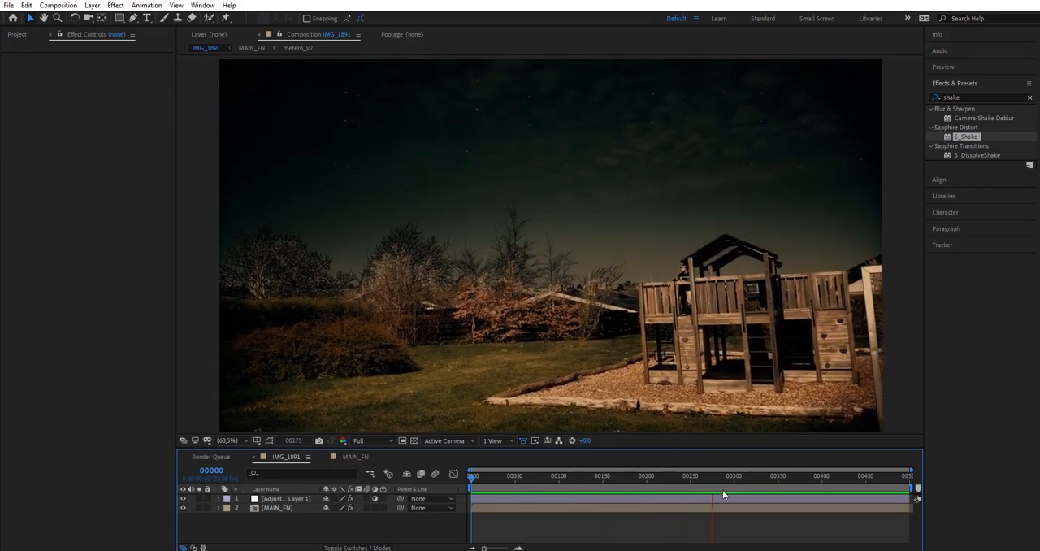
left_click(666, 475)
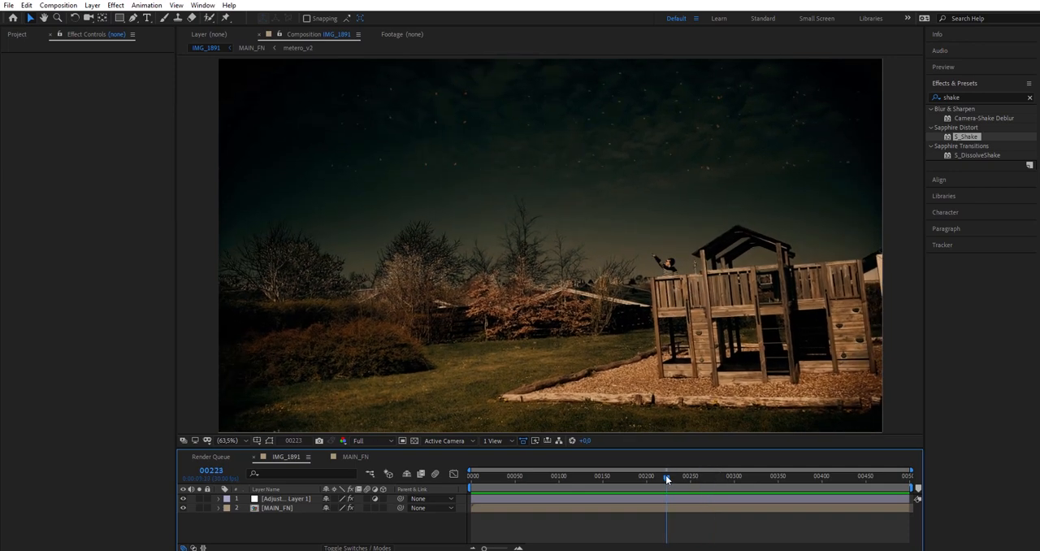
left_click_drag(667, 475, 719, 476)
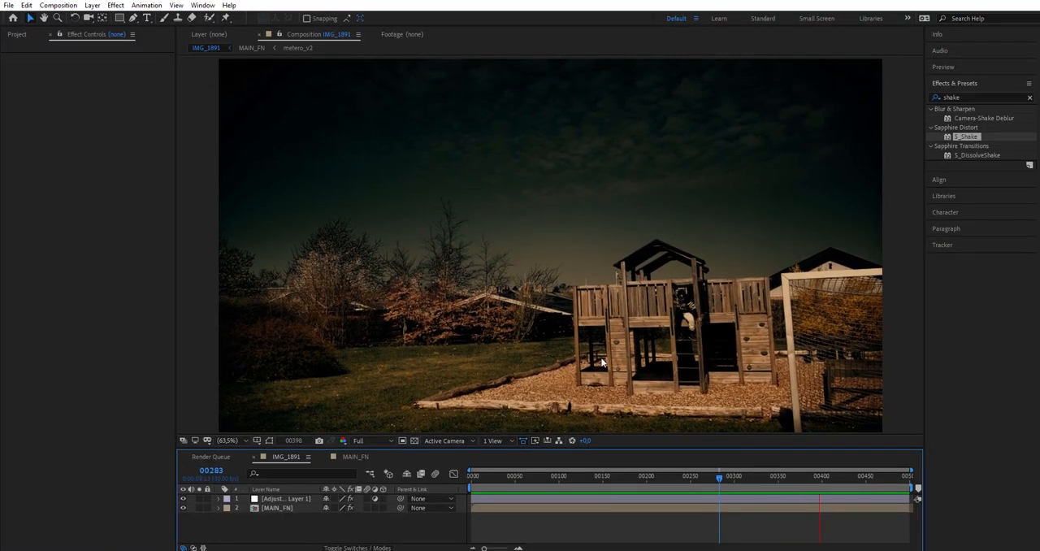
left_click(751, 475)
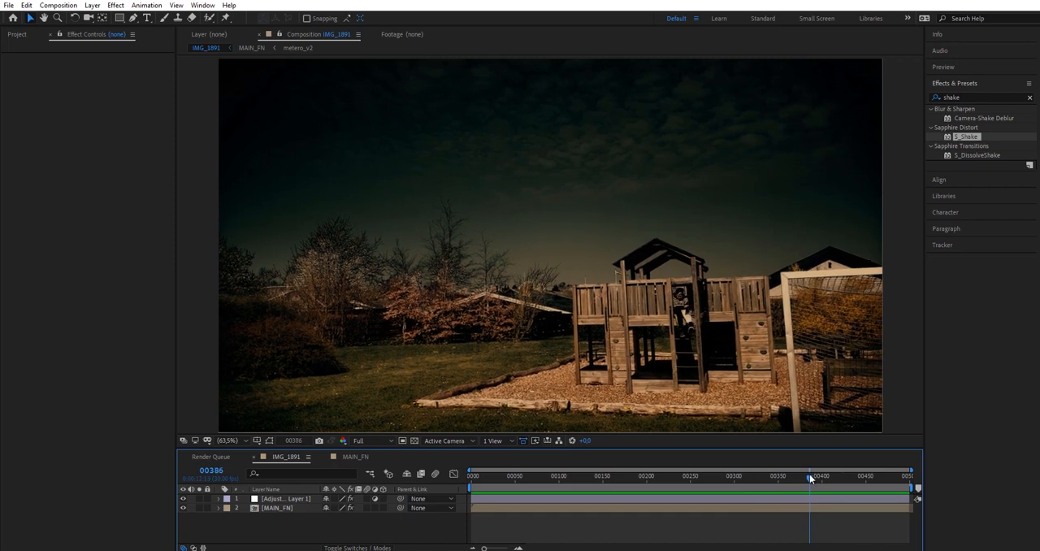
left_click(823, 476)
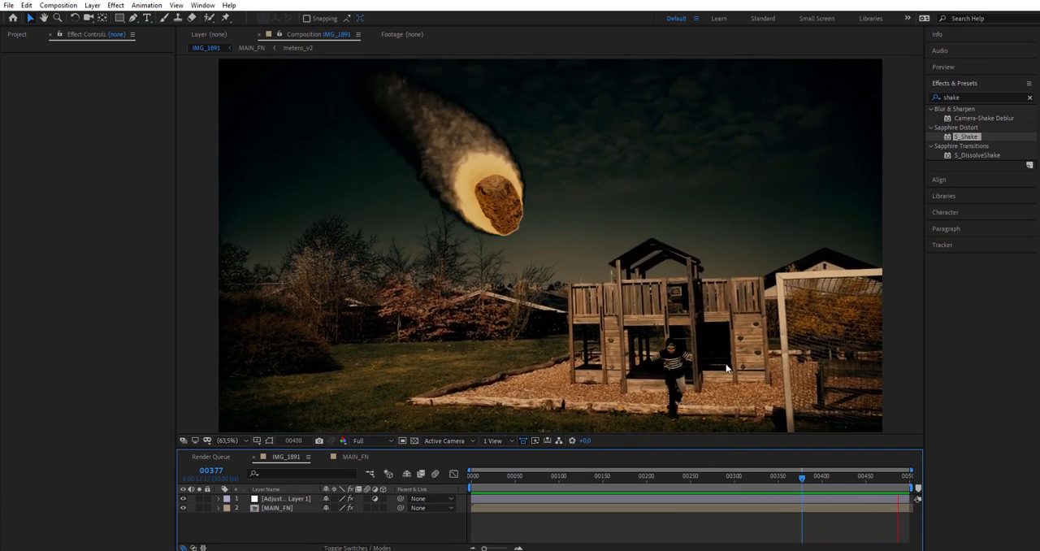
Review the meteor pass, open the MAIN_FN precomp, and return to an earlier frame.
left_click(700, 475)
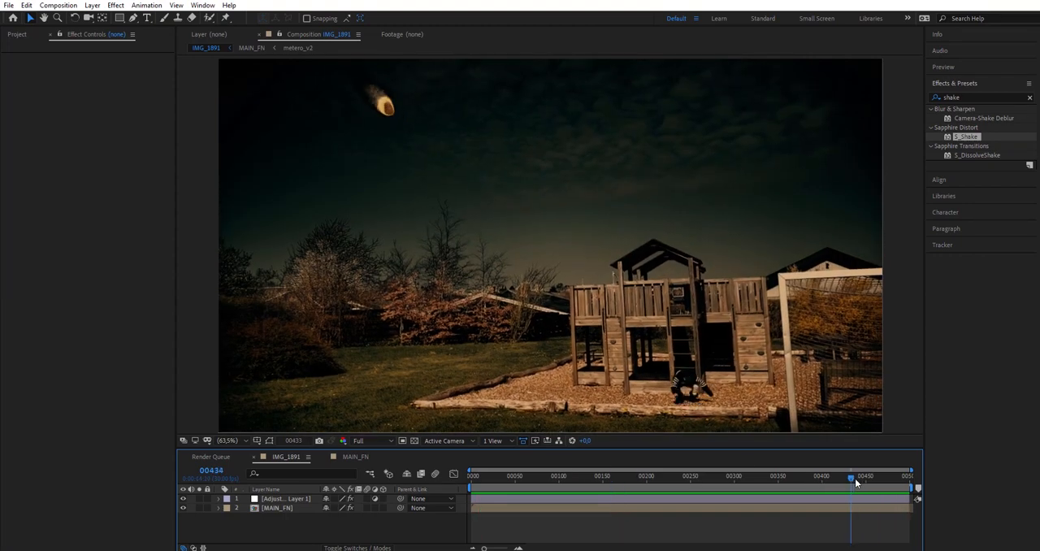
left_click_drag(850, 477, 907, 476)
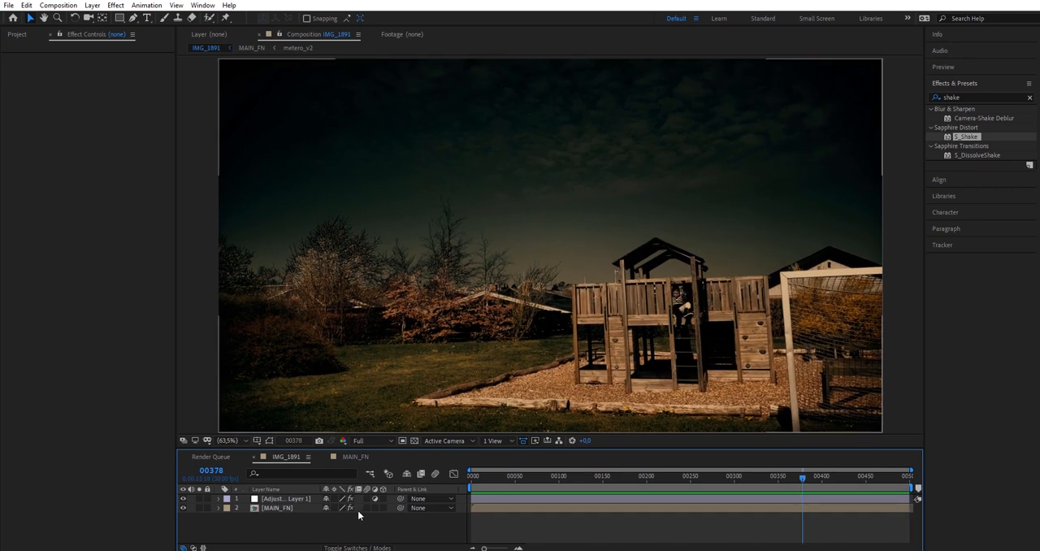
left_click(355, 455)
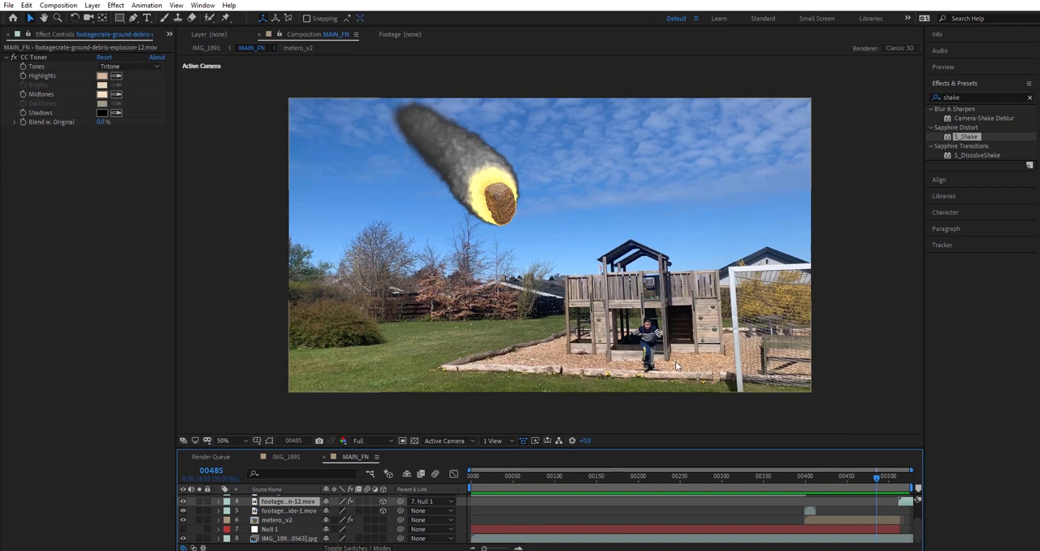
mouse_move(578, 322)
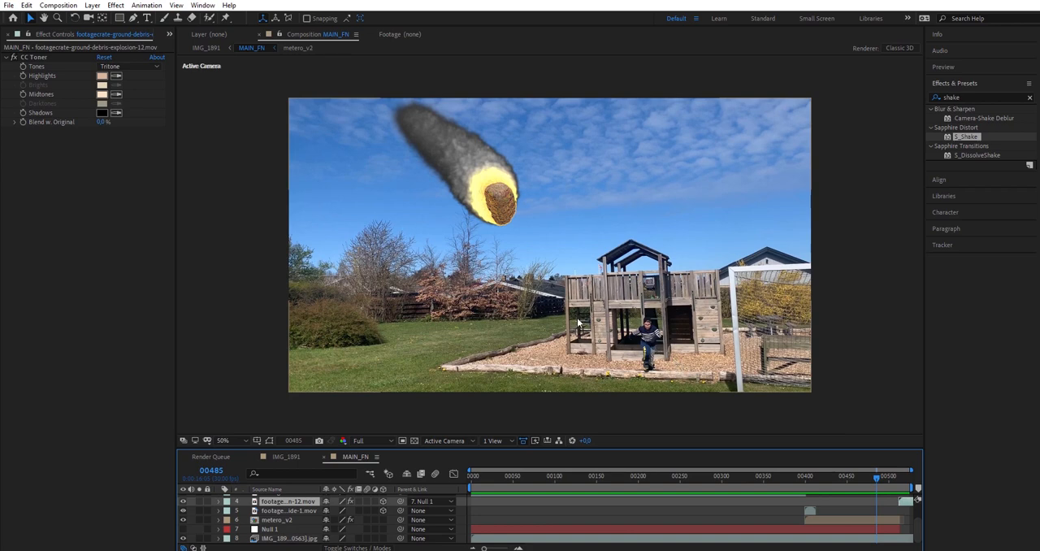
left_click(819, 475)
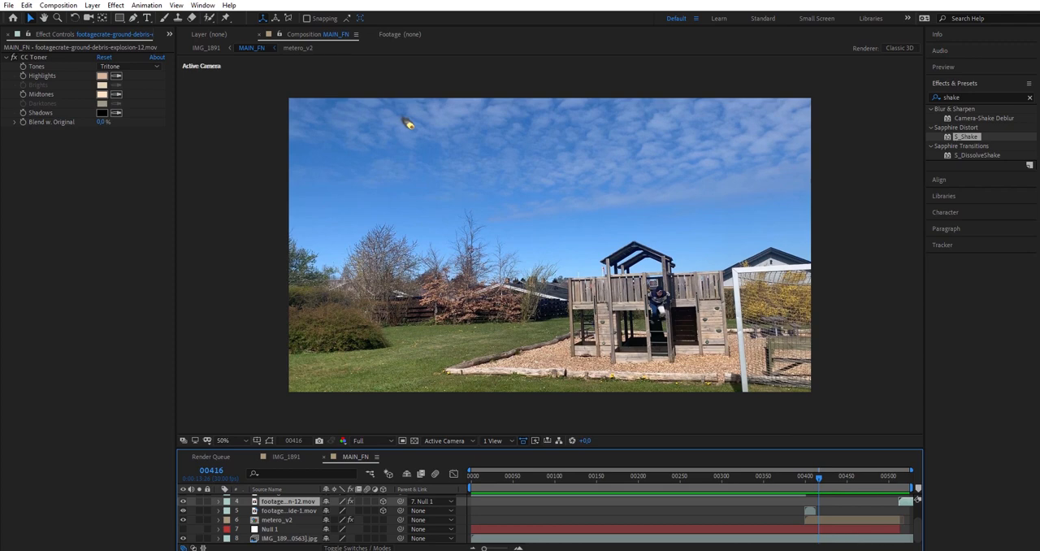
mouse_move(717, 407)
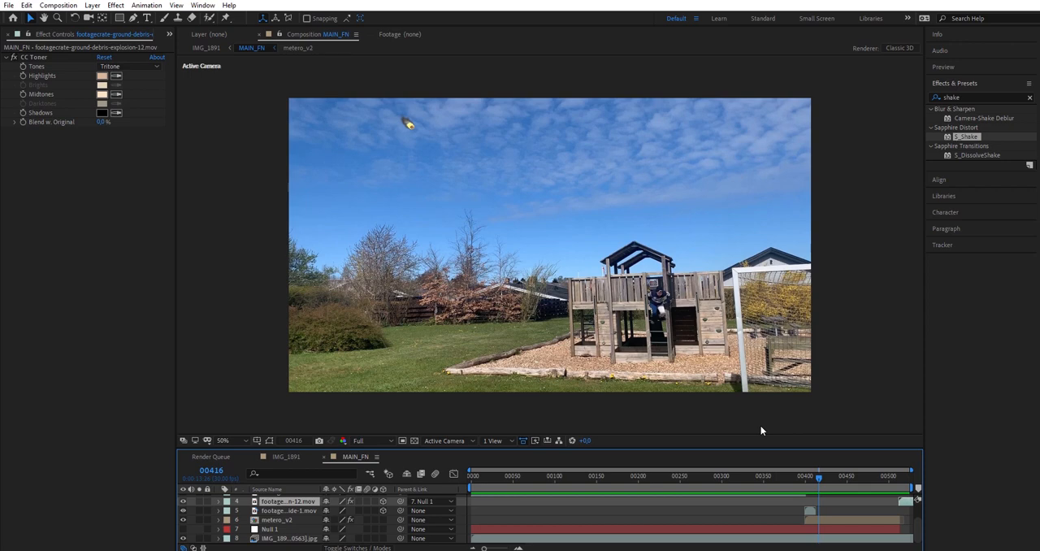
mouse_move(455, 344)
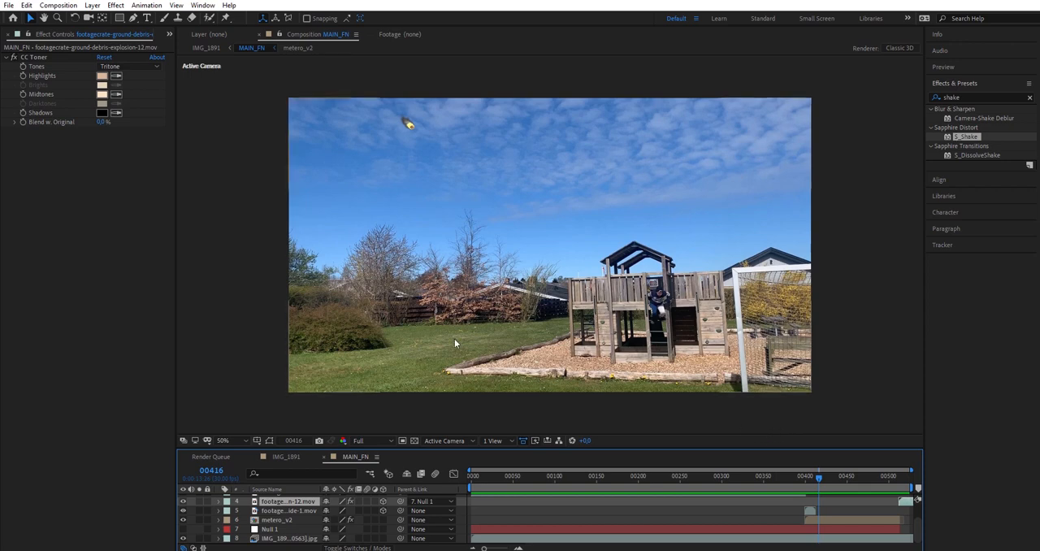
mouse_move(174, 141)
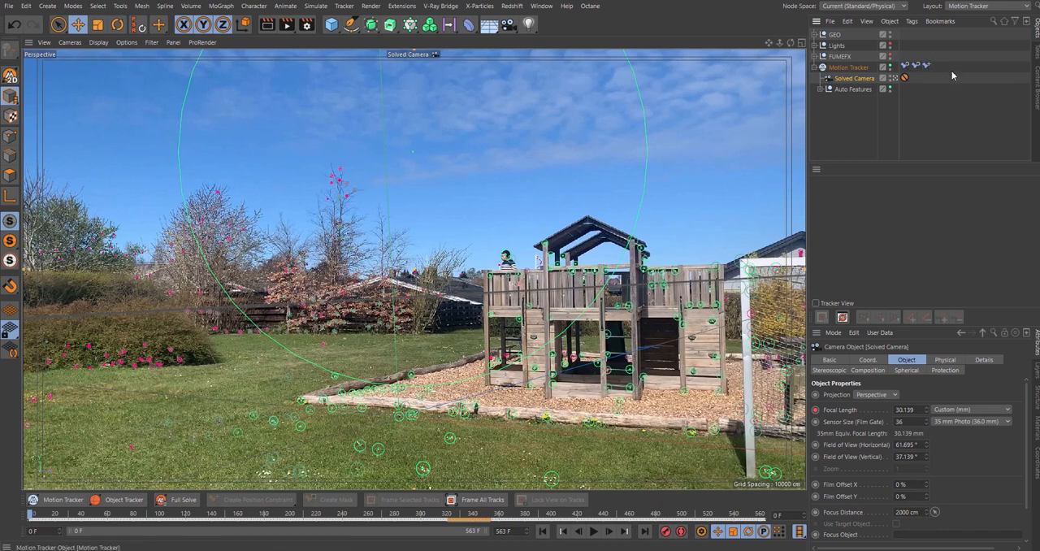
mouse_move(970, 13)
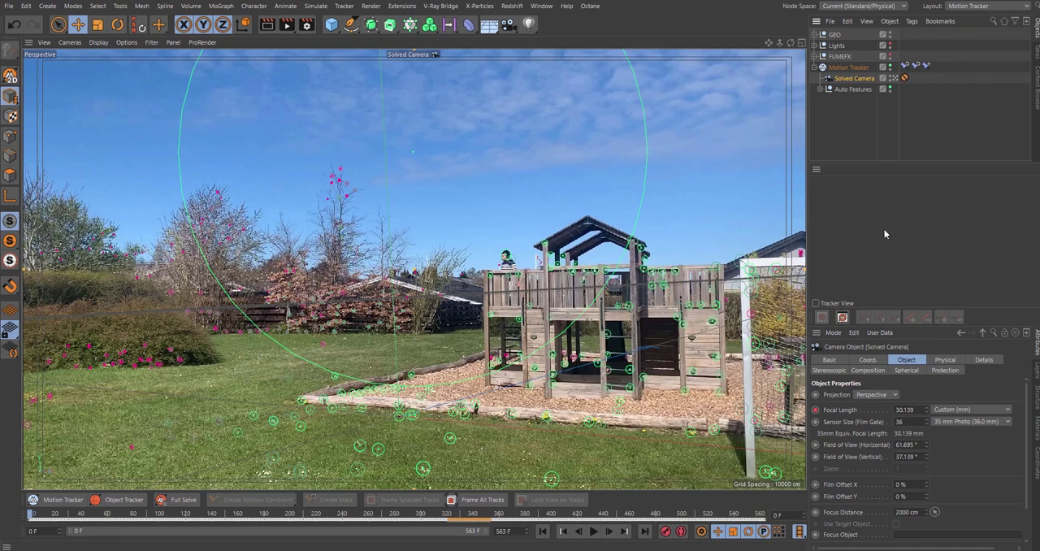
mouse_move(928, 234)
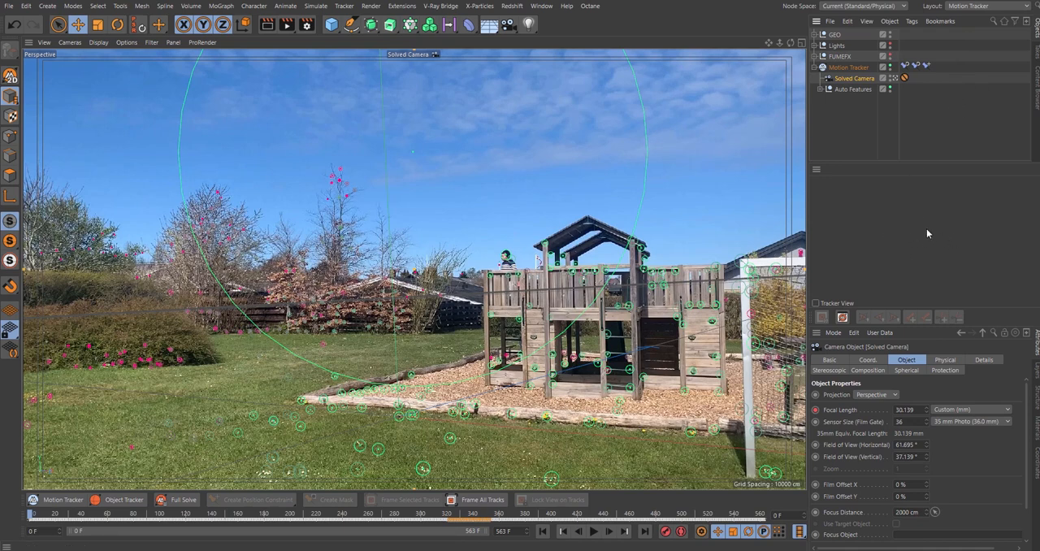
mouse_move(976, 277)
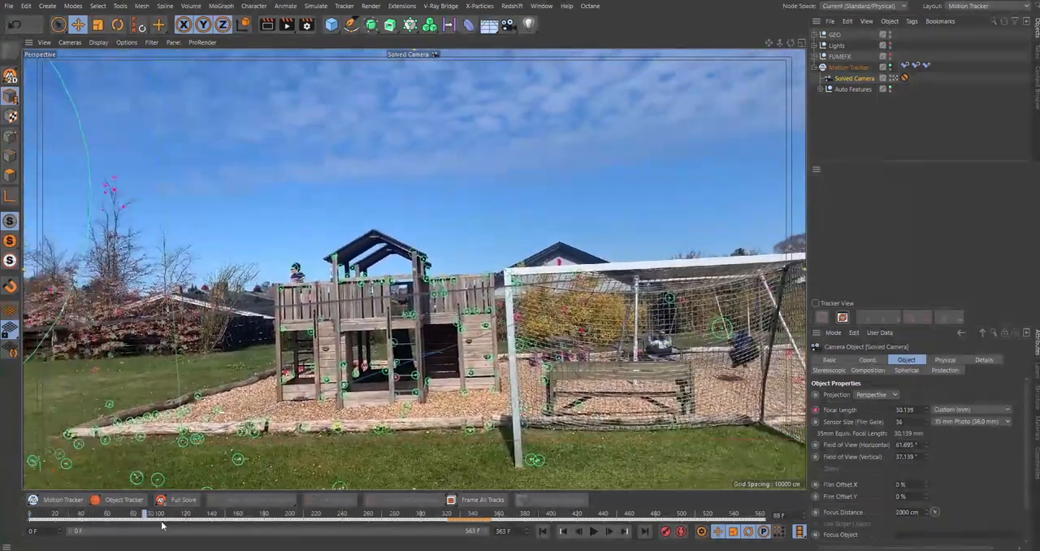
left_click_drag(156, 513, 216, 513)
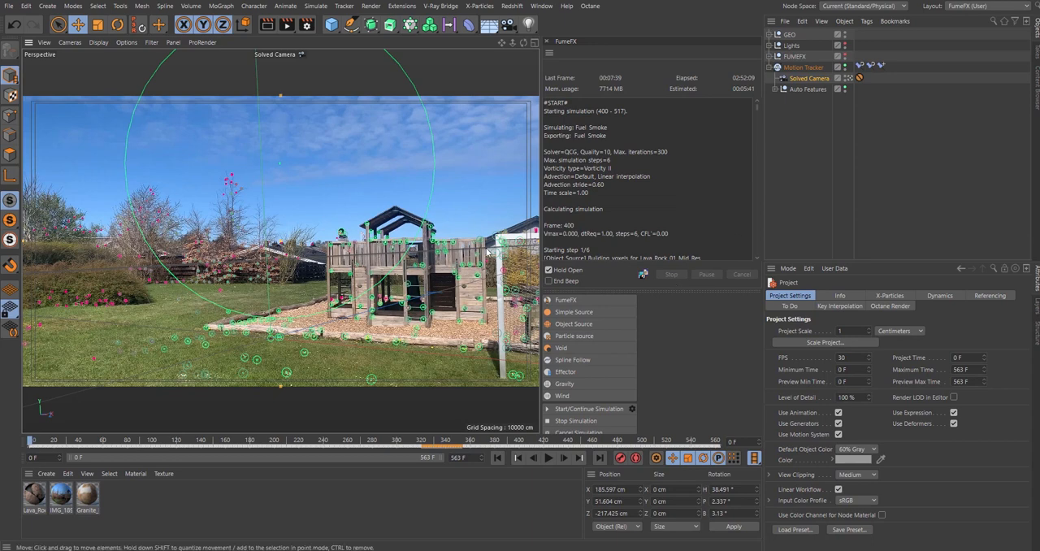
mouse_move(577, 273)
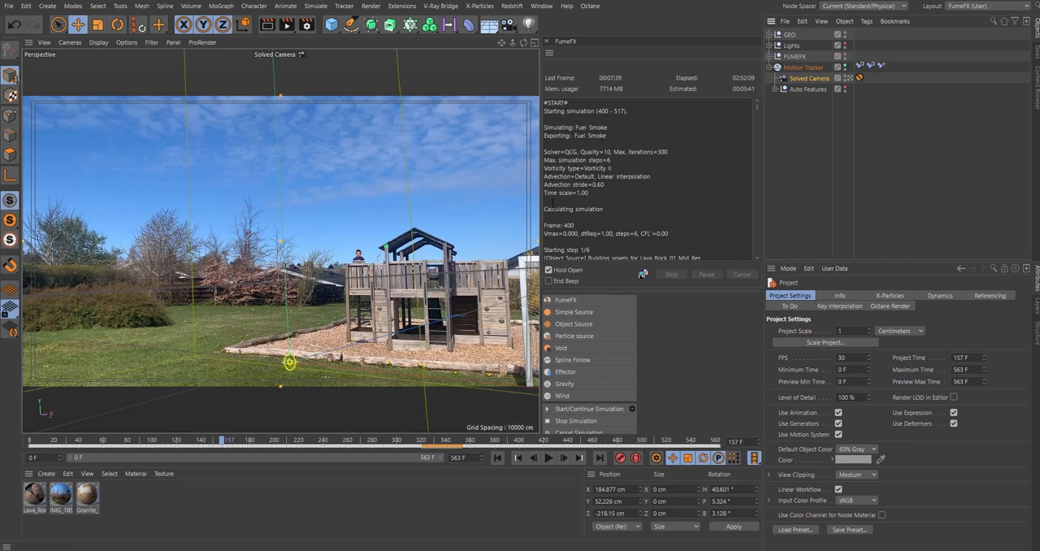
mouse_move(292, 268)
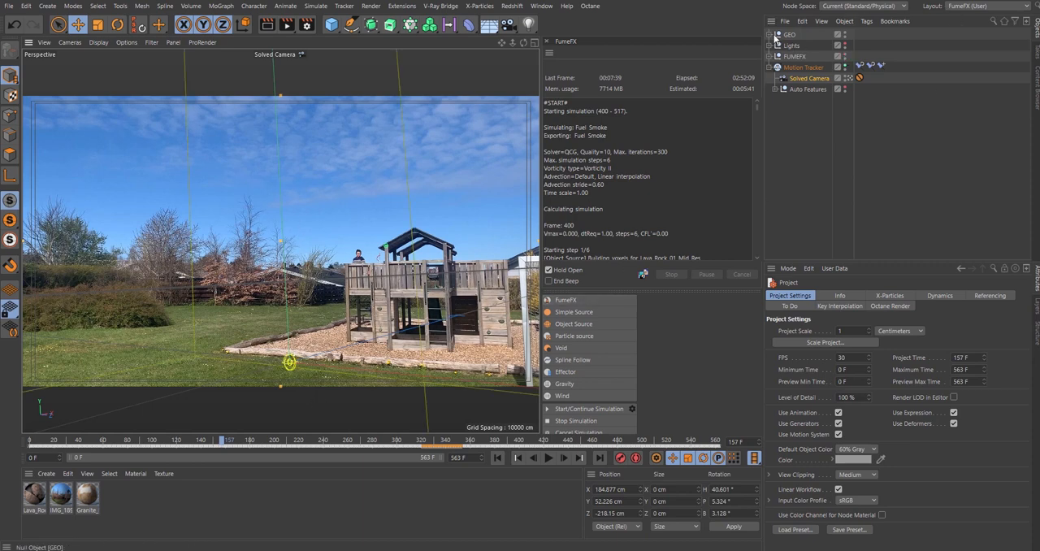
Expand GEO, select Lava_Rock_01_Mid_Res, and scrub the timeline to frame 489.
left_click(773, 35)
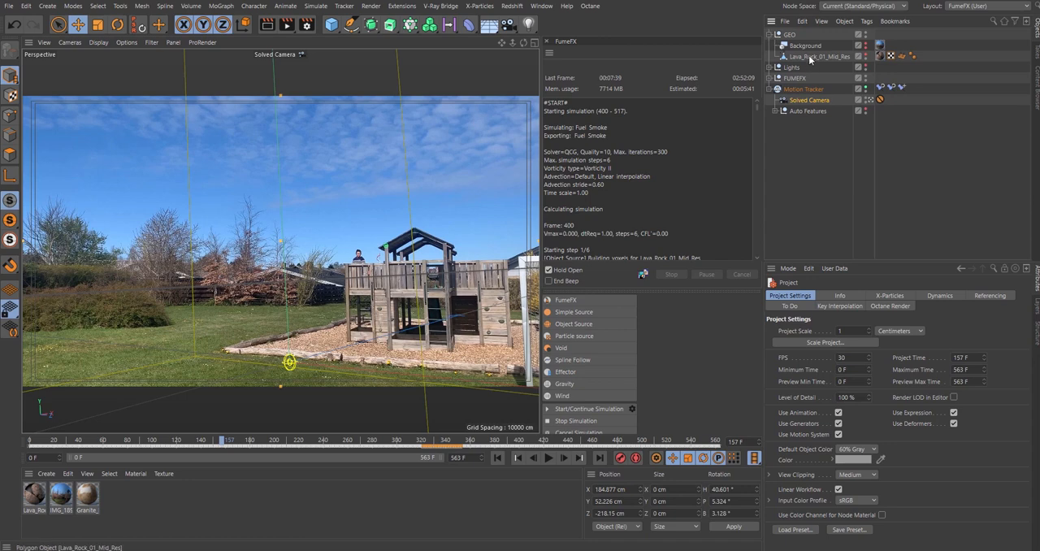
left_click(818, 56)
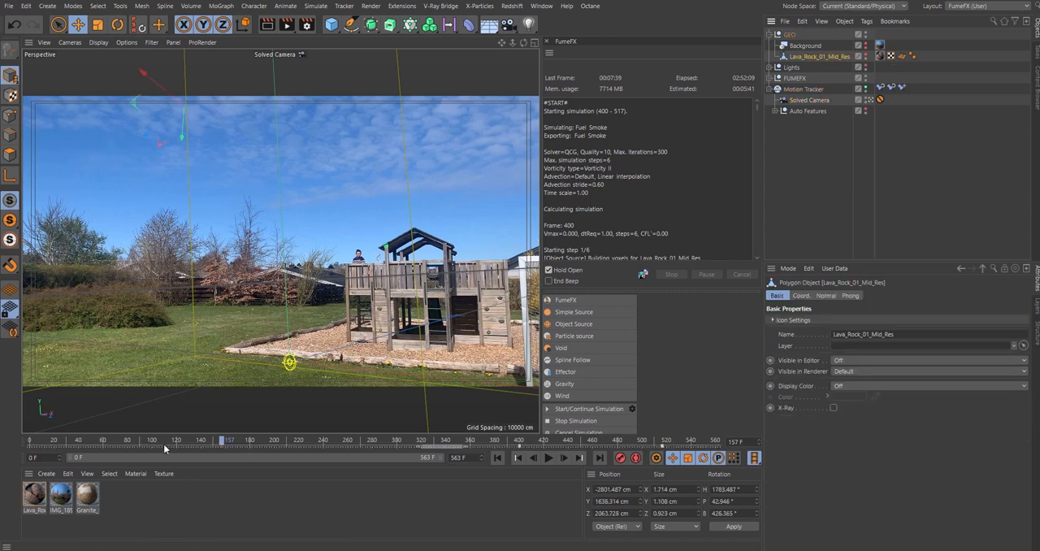
left_click_drag(229, 439, 268, 440)
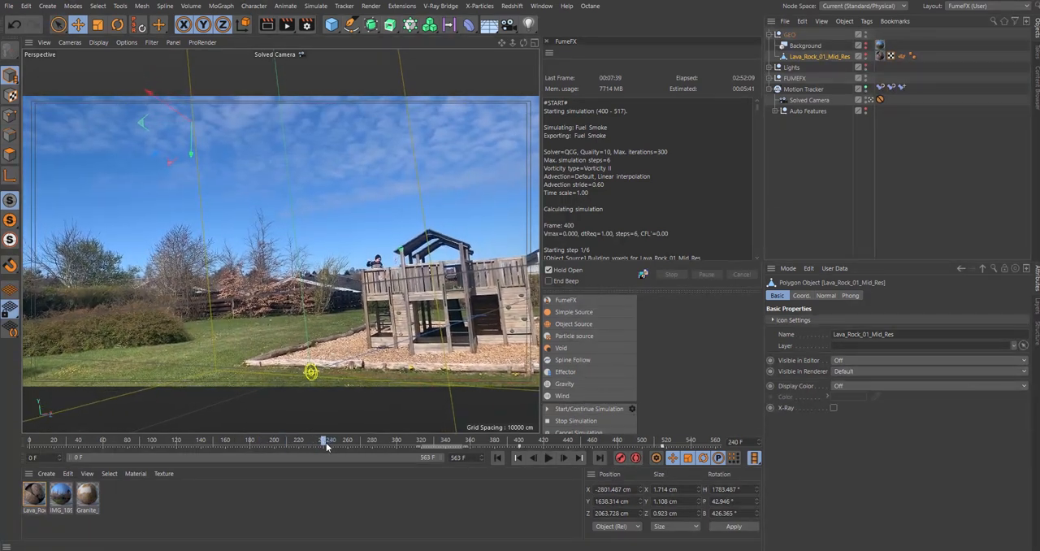
left_click_drag(324, 439, 427, 439)
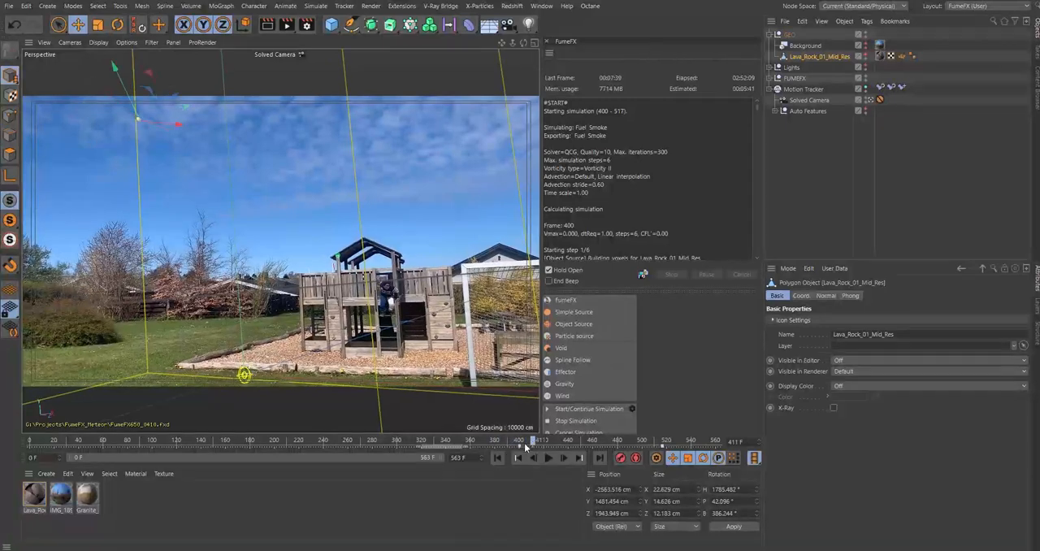
left_click_drag(524, 440, 515, 440)
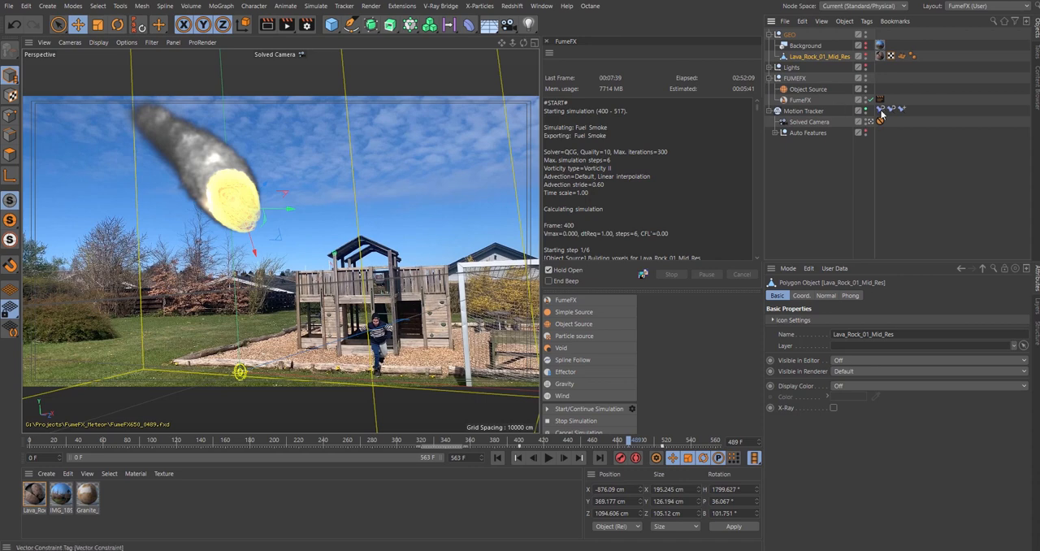
Hide the FumeFX smoke display in the viewport at frame 489.
left_click(561, 347)
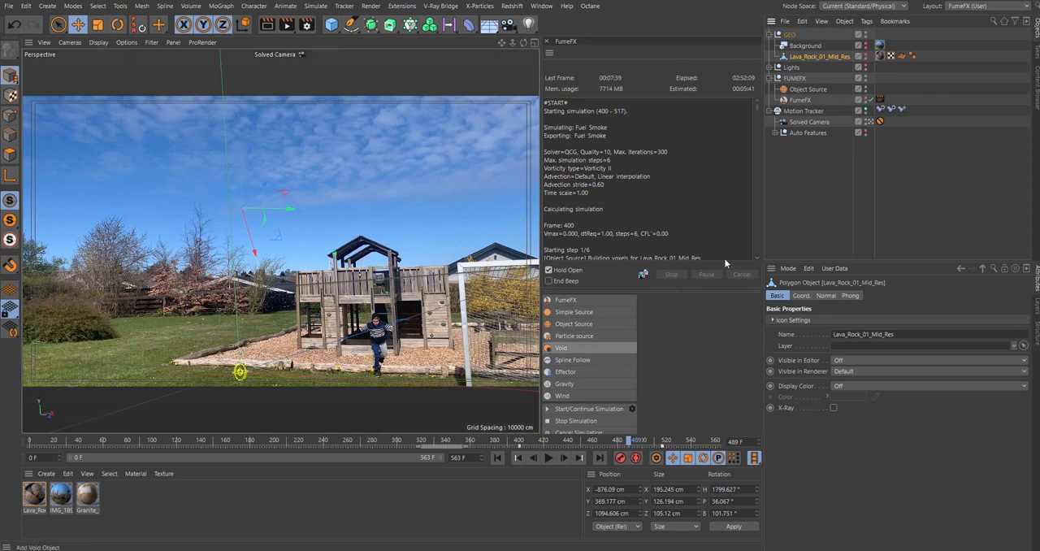
mouse_move(775, 67)
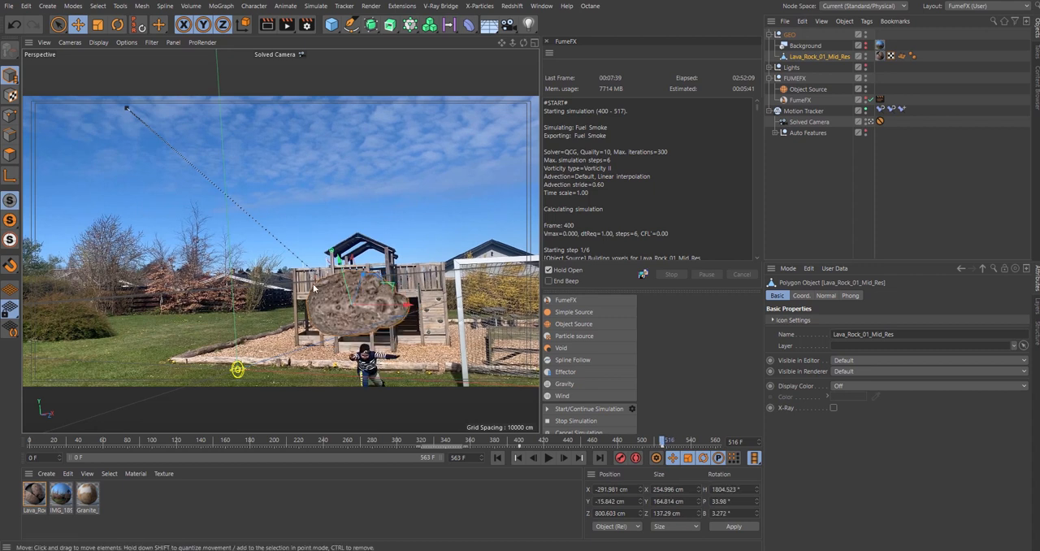
mouse_move(662, 475)
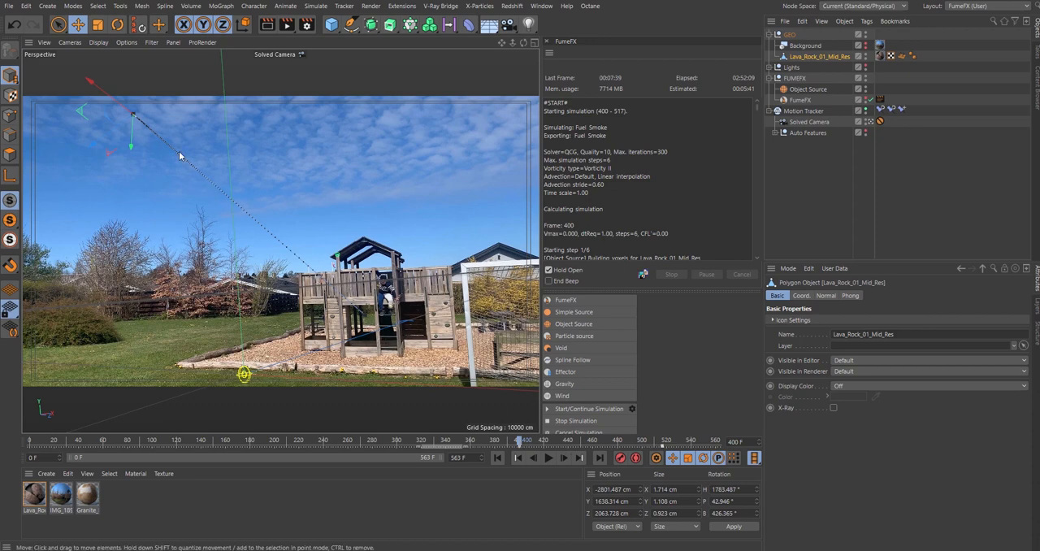
mouse_move(132, 121)
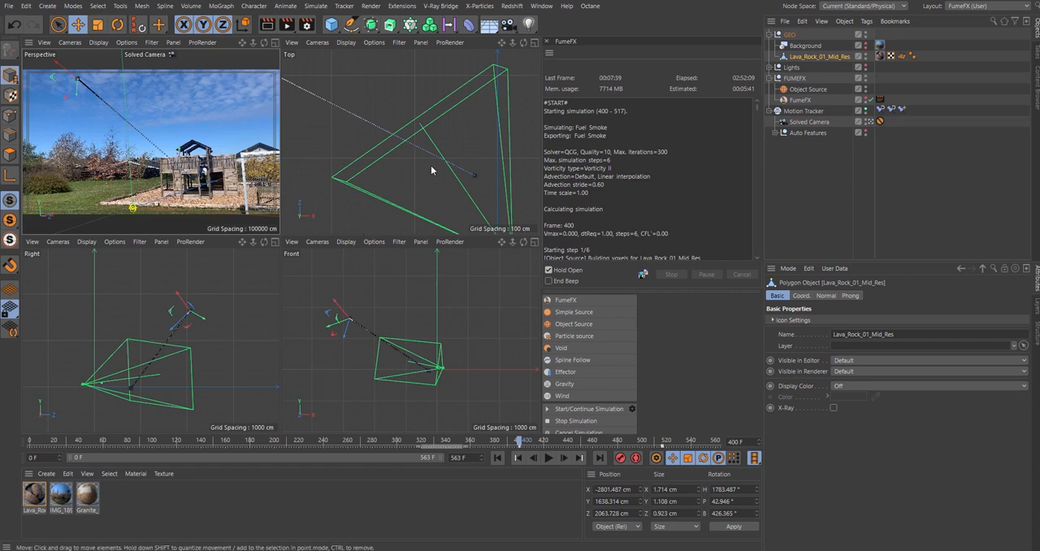
Focus the top view and select the FumeFX container to show its bounds.
left_click(805, 45)
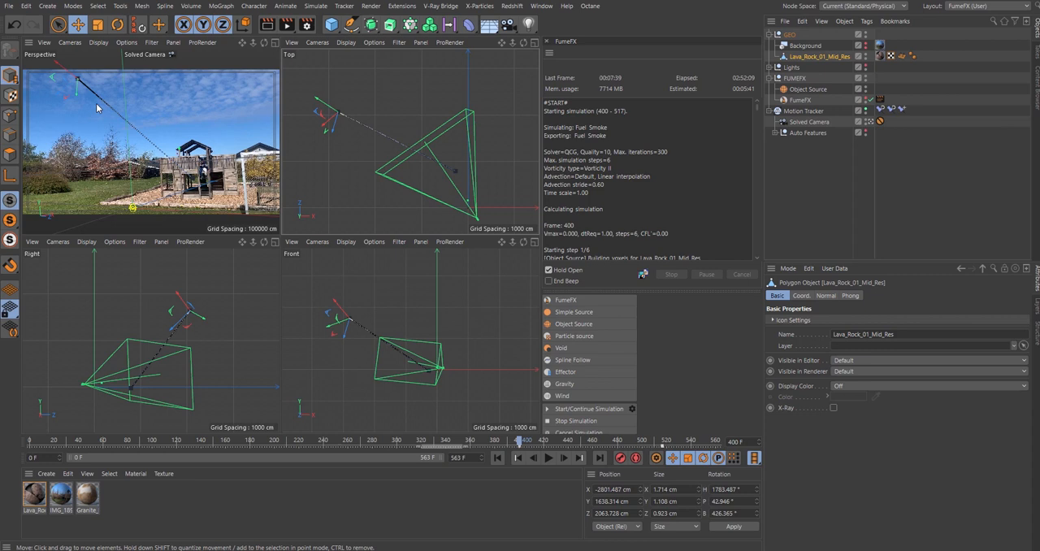
mouse_move(310, 178)
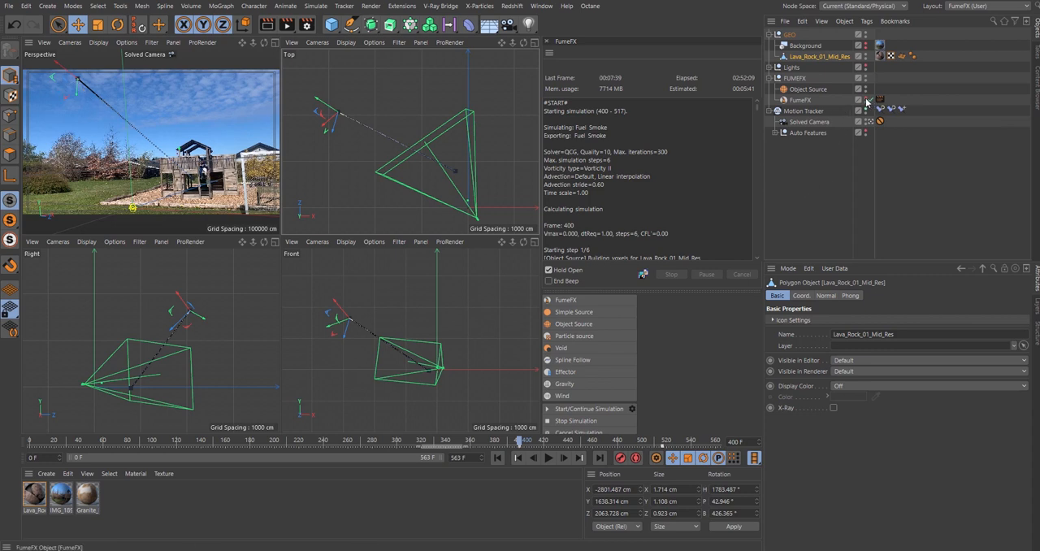
left_click(866, 100)
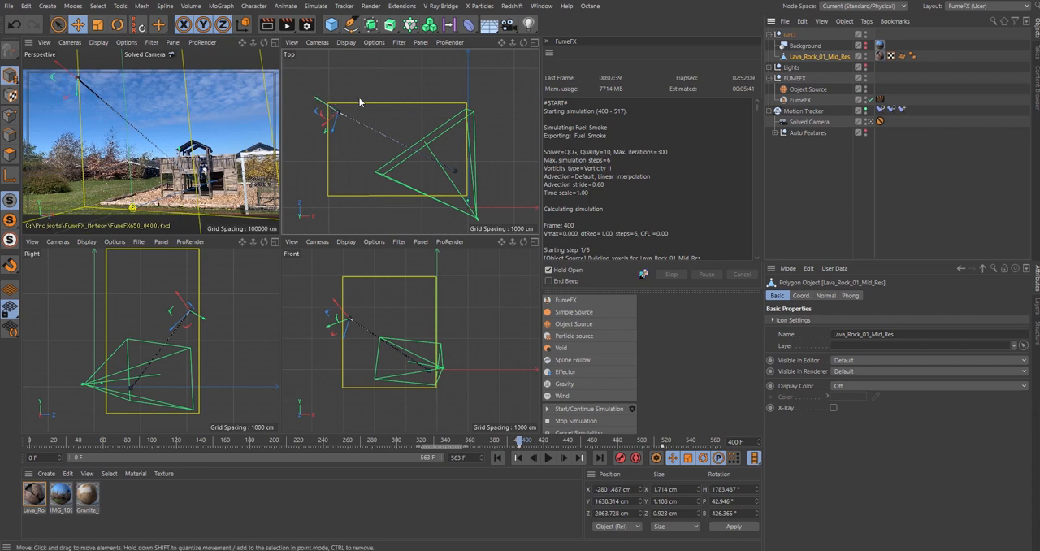
mouse_move(233, 330)
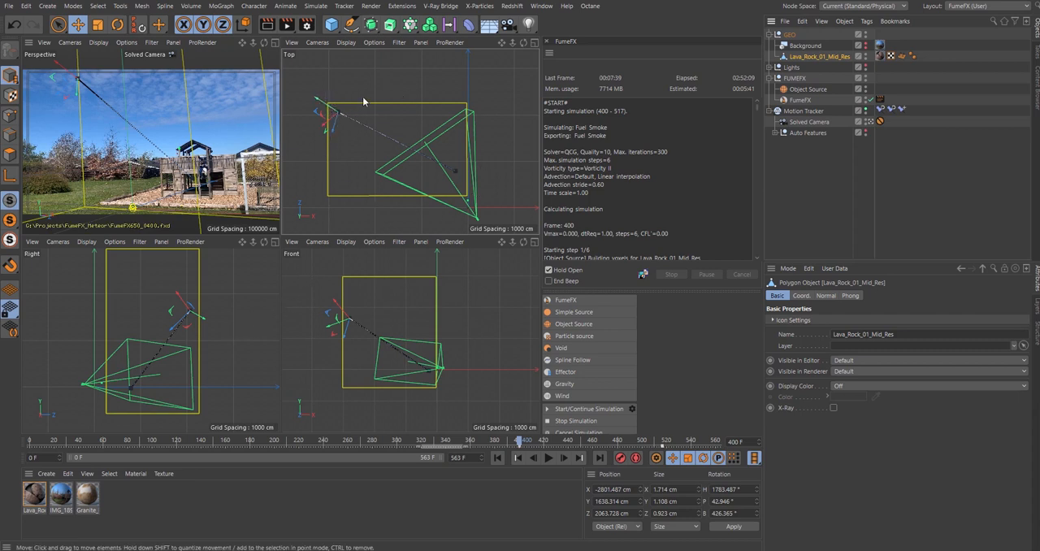
mouse_move(343, 331)
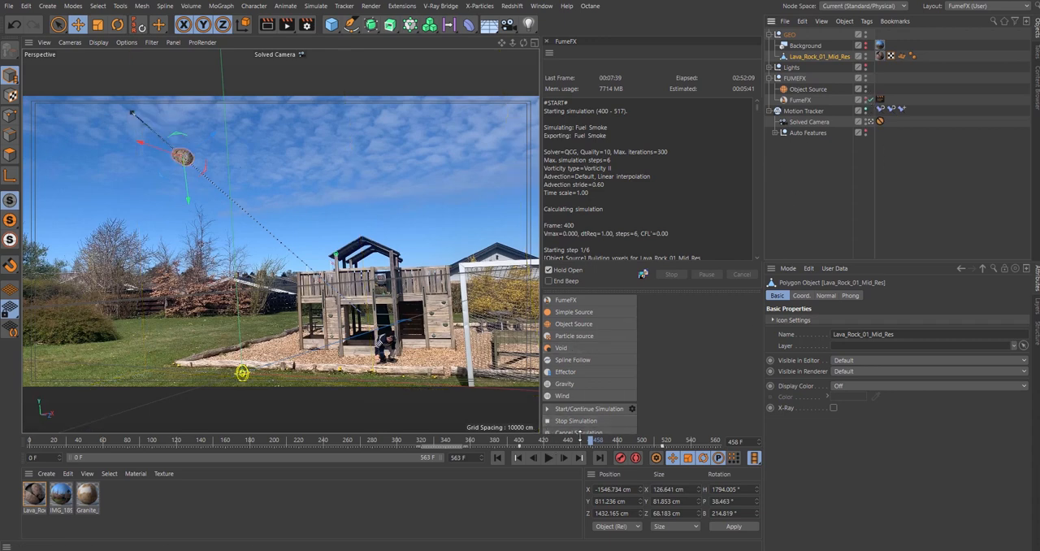
left_click(548, 458)
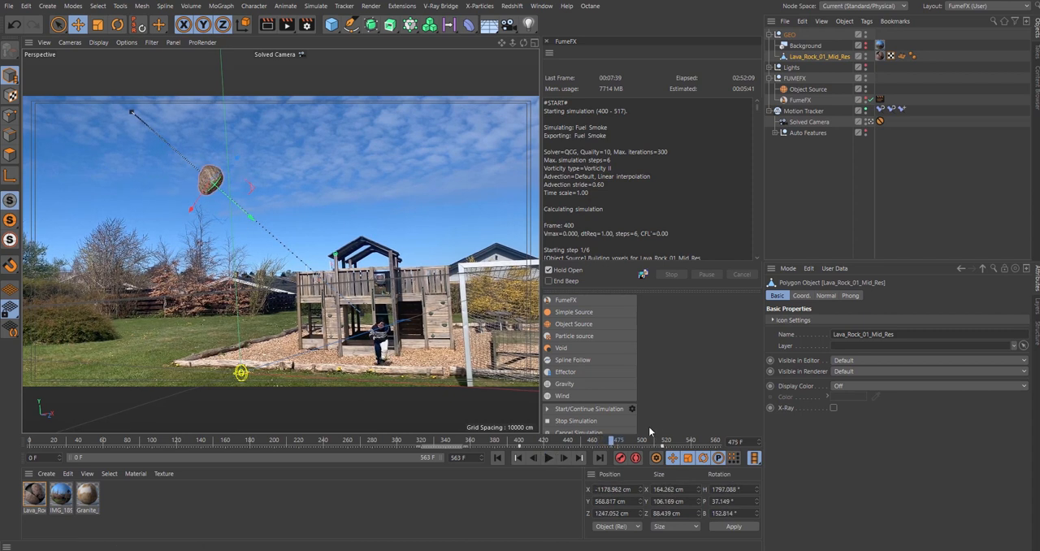
left_click(808, 89)
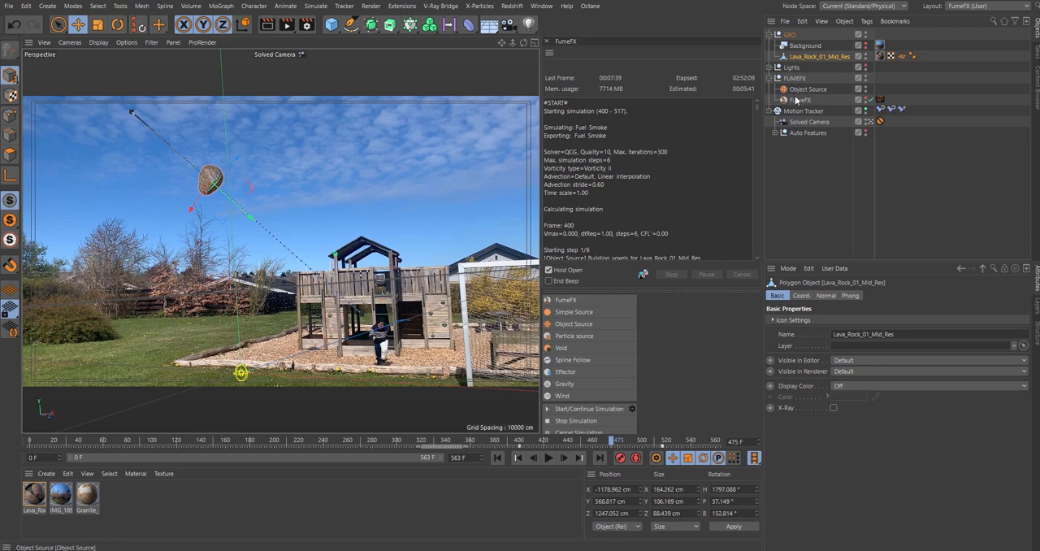
Select Object Source and review its lava rock emitter, fuel 100, temperature 300, smoke 1.5.
left_click(808, 88)
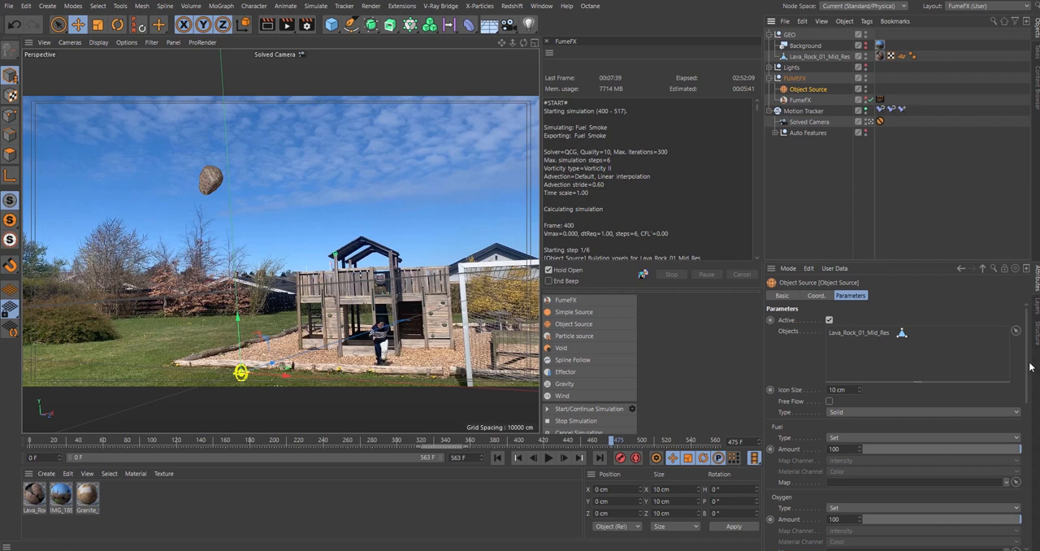
scroll("down", 3)
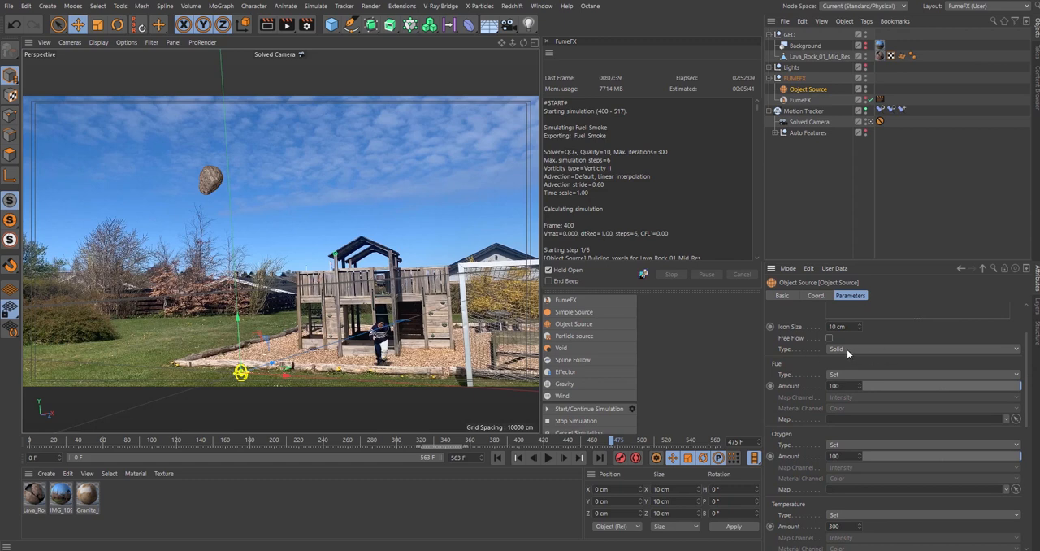
scroll("down", 3)
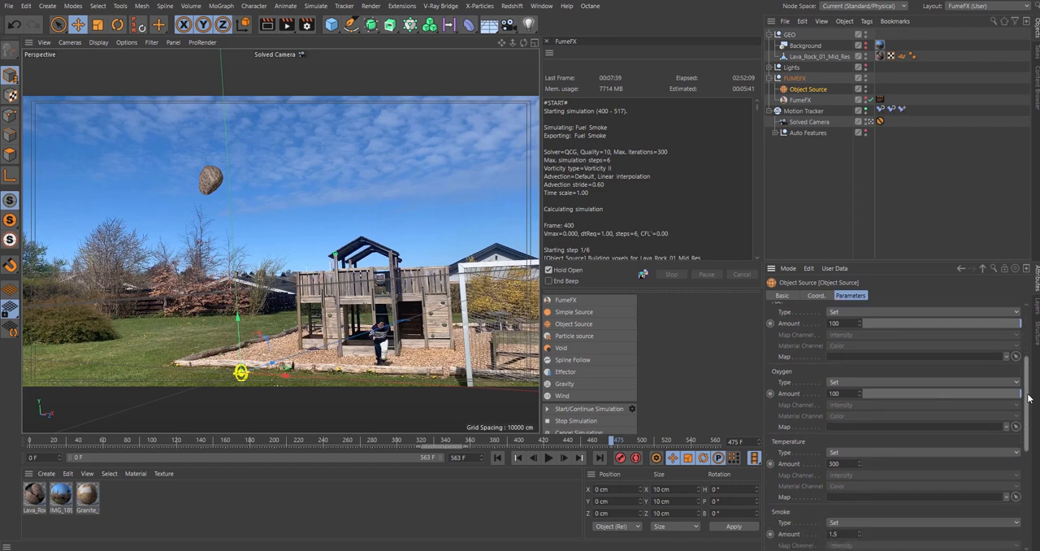
scroll("down", 3)
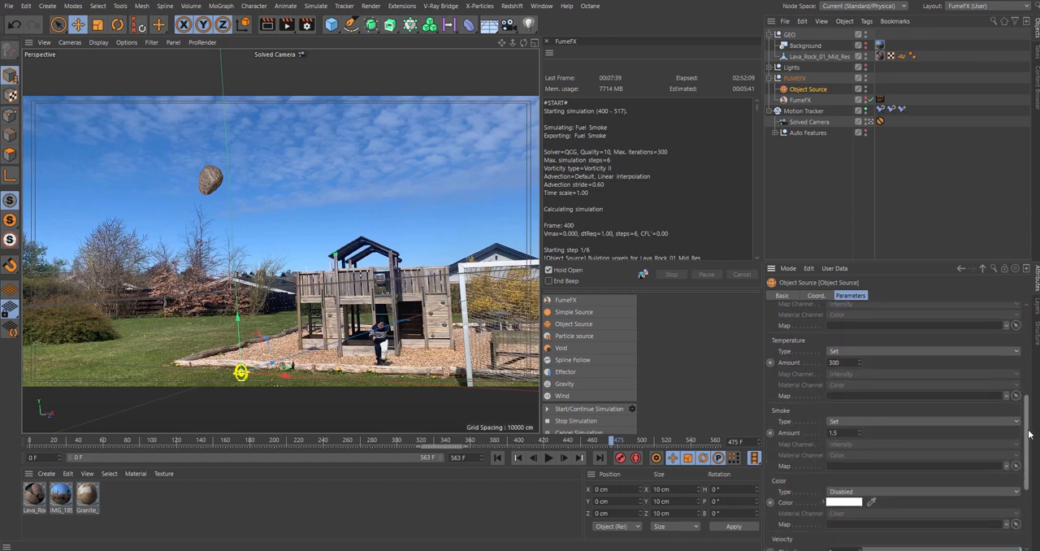
scroll("down", 3)
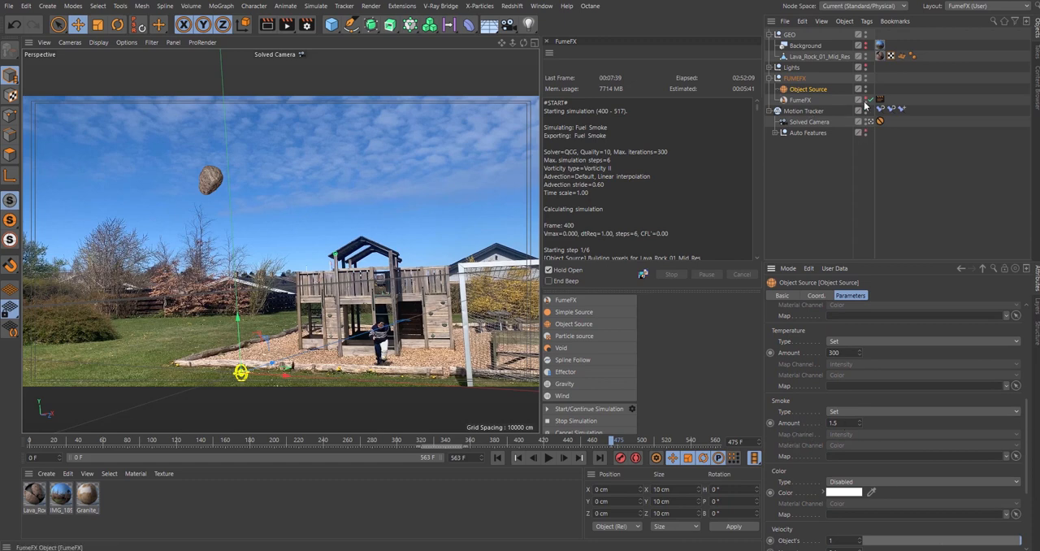
left_click(800, 100)
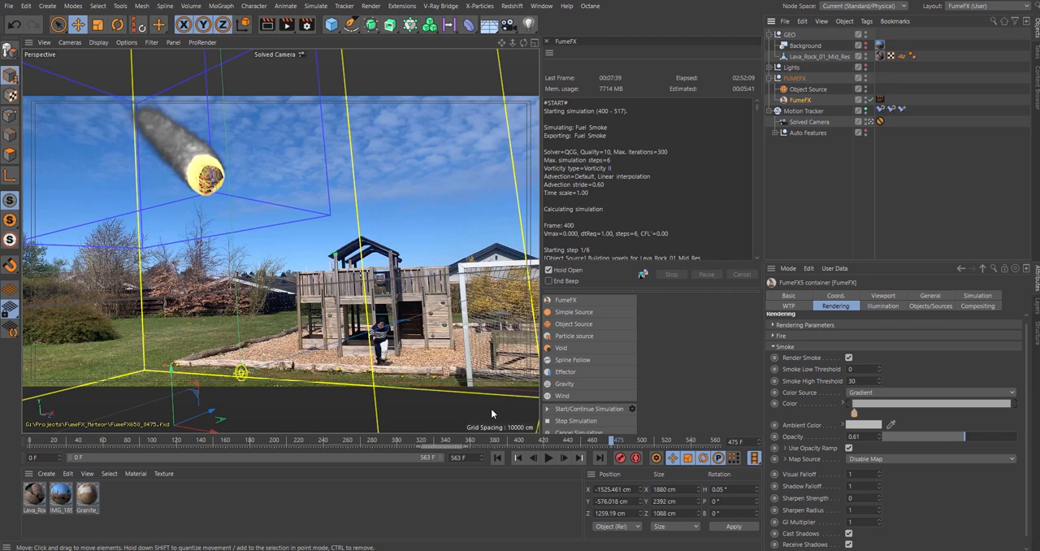
mouse_move(556, 443)
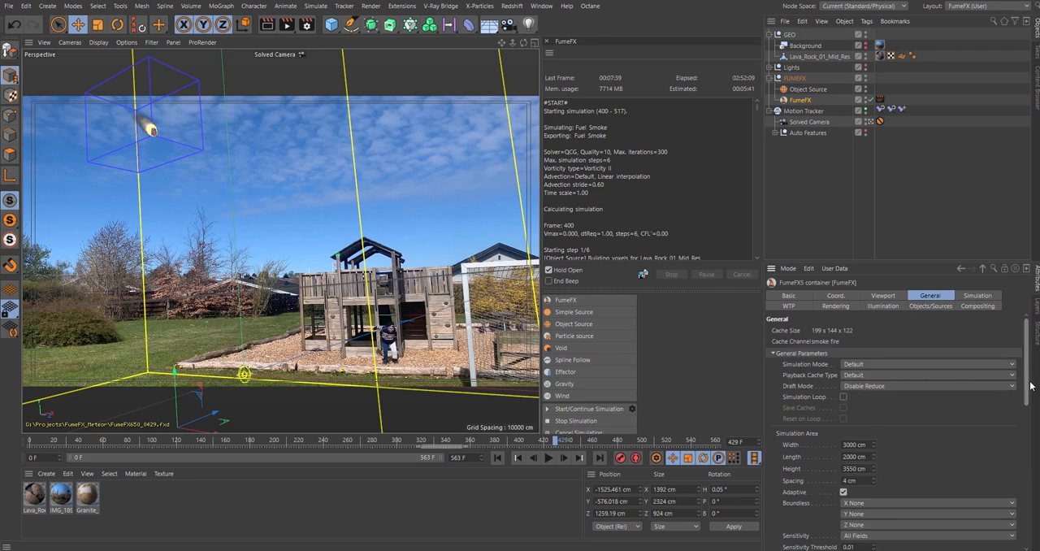
scroll("down", 3)
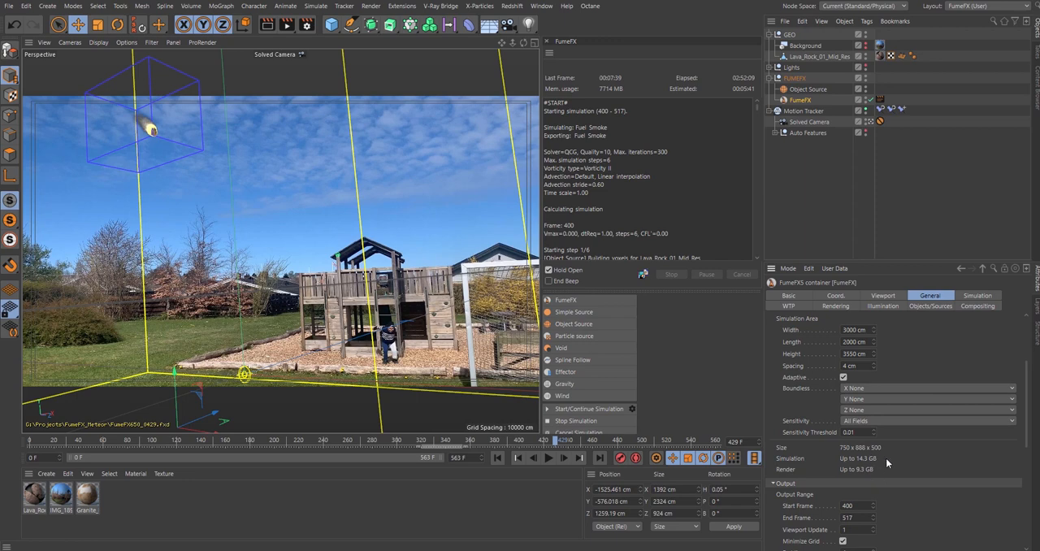
mouse_move(869, 466)
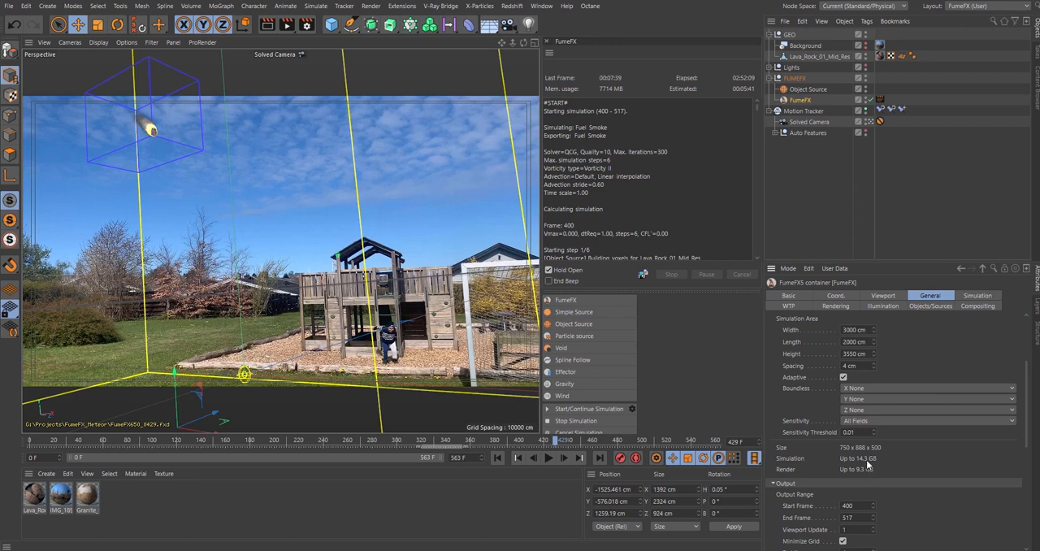
mouse_move(1026, 412)
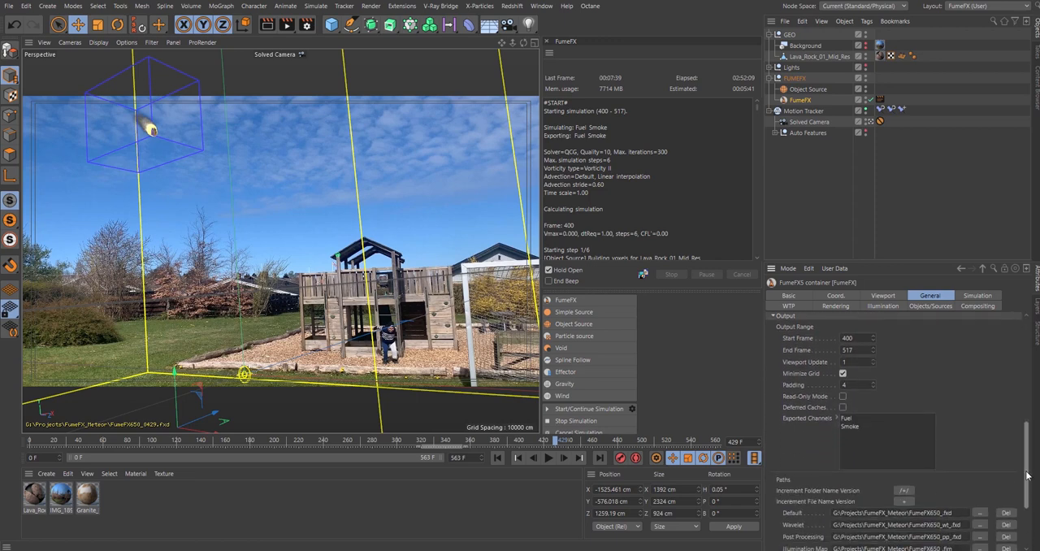
left_click(929, 295)
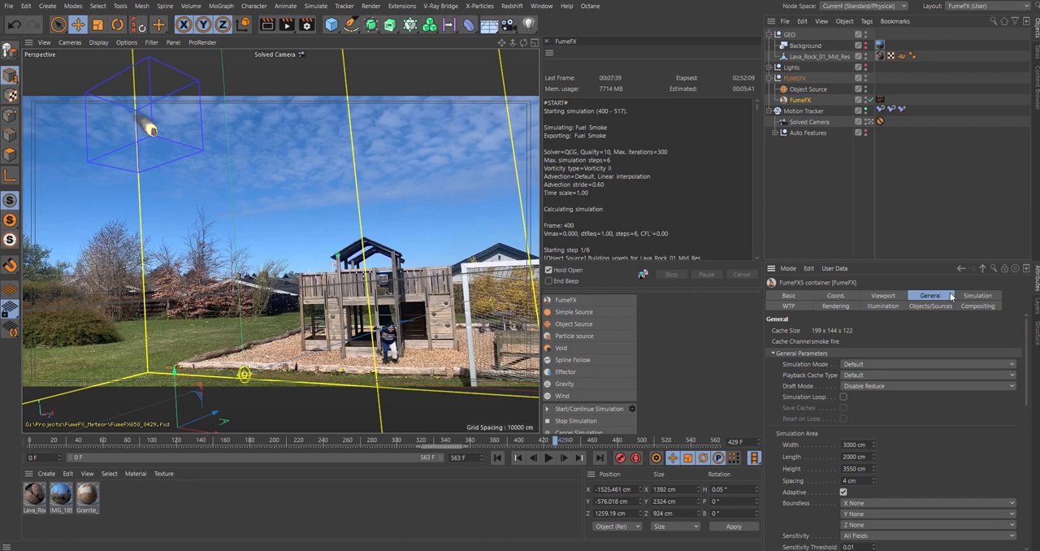
Show the container's Simulation settings and scroll through the solver and turbulence options.
left_click(978, 295)
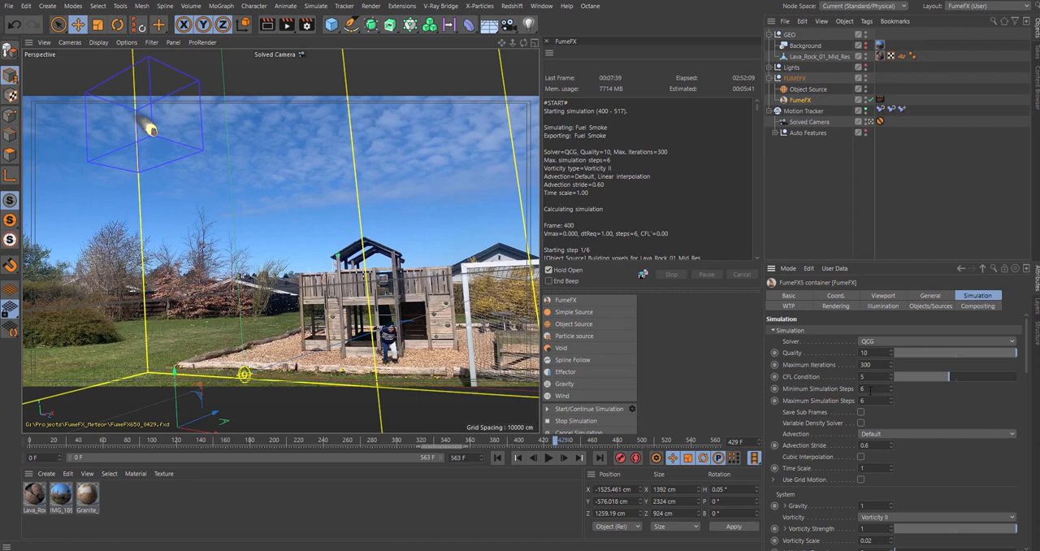
mouse_move(852, 404)
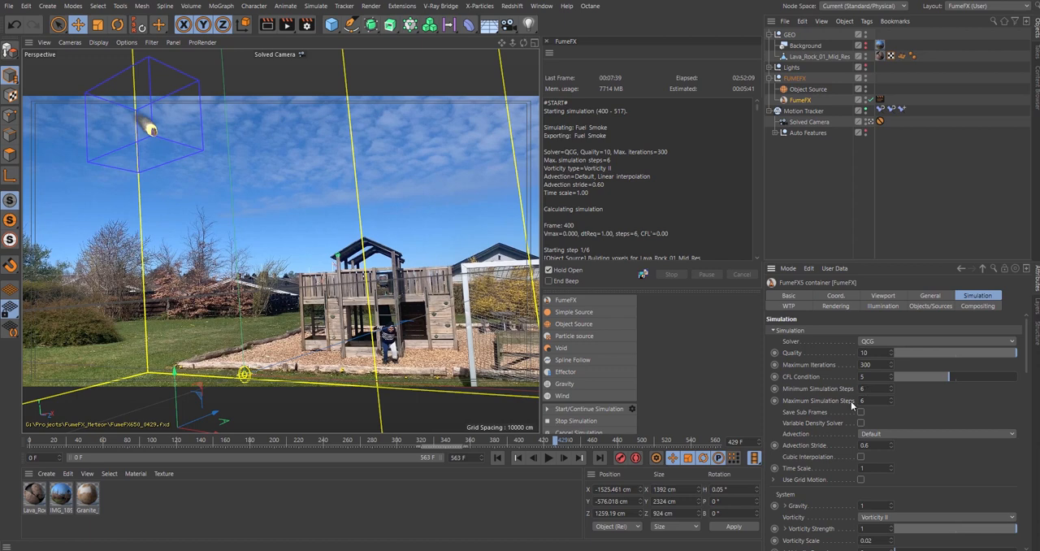
mouse_move(815, 449)
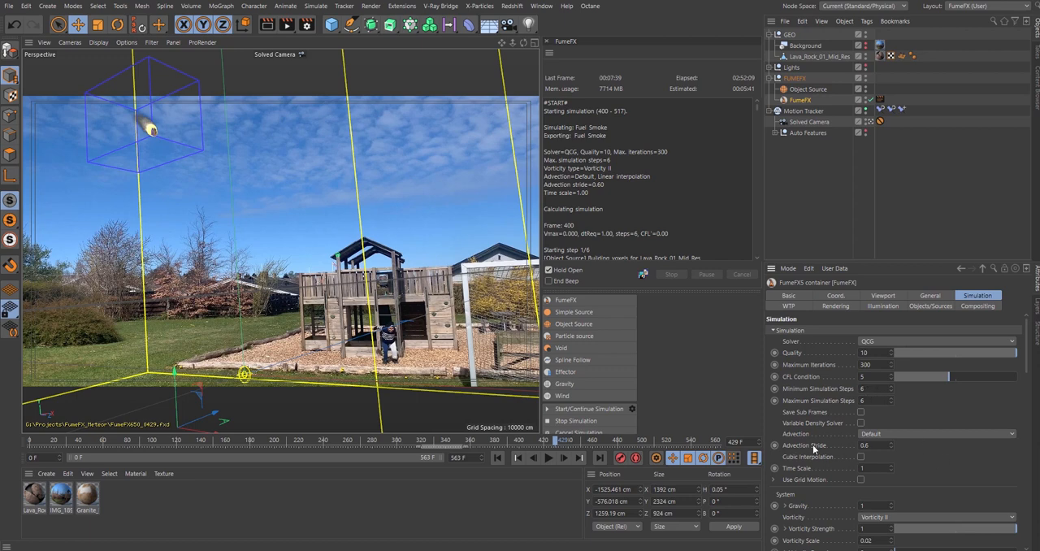
scroll("down", 3)
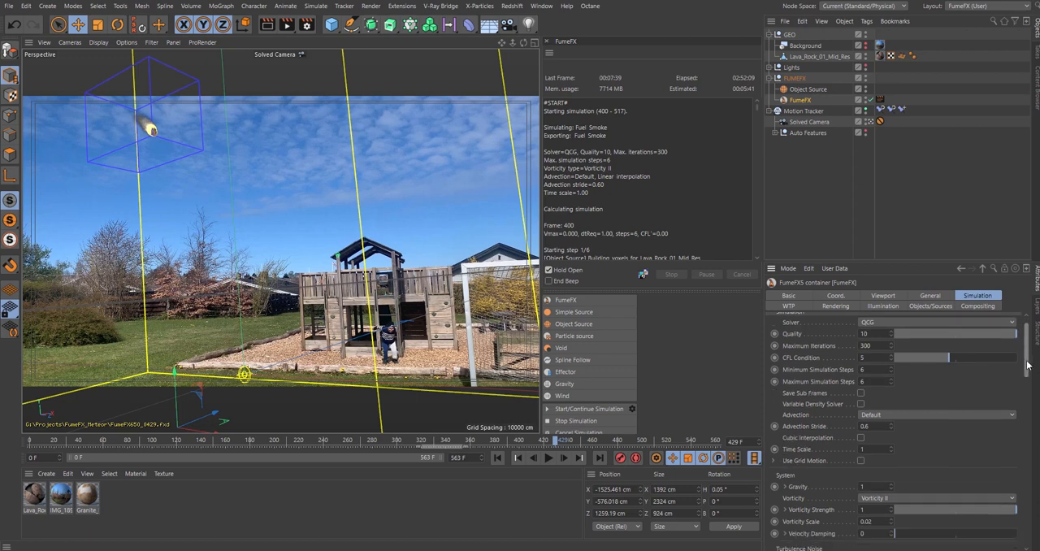
scroll("down", 3)
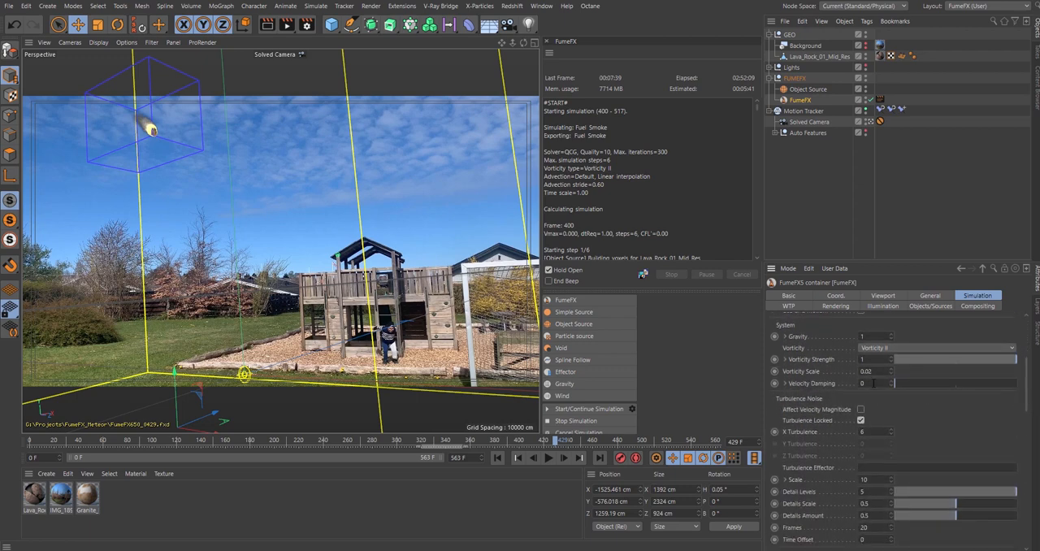
scroll("down", 3)
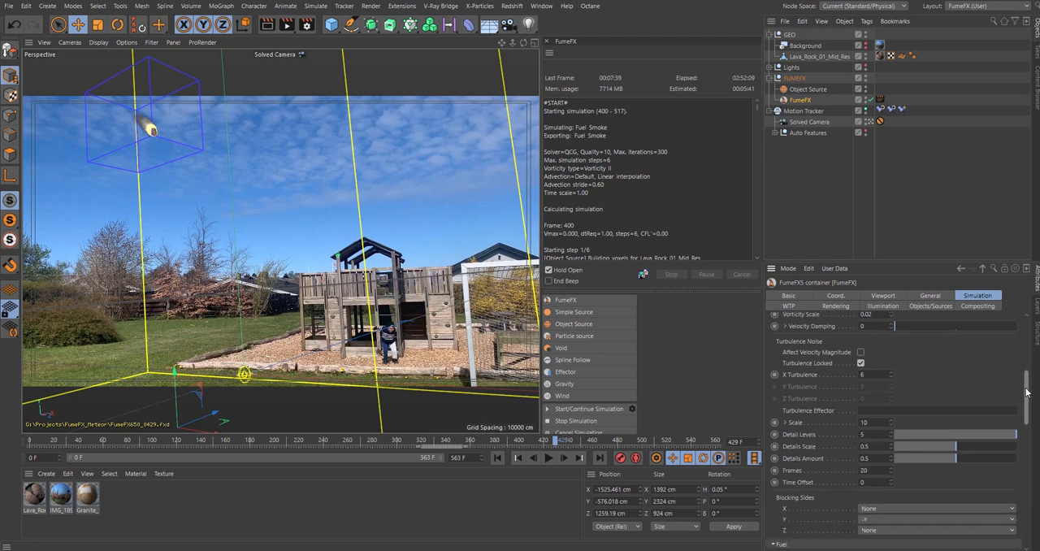
scroll("down", 3)
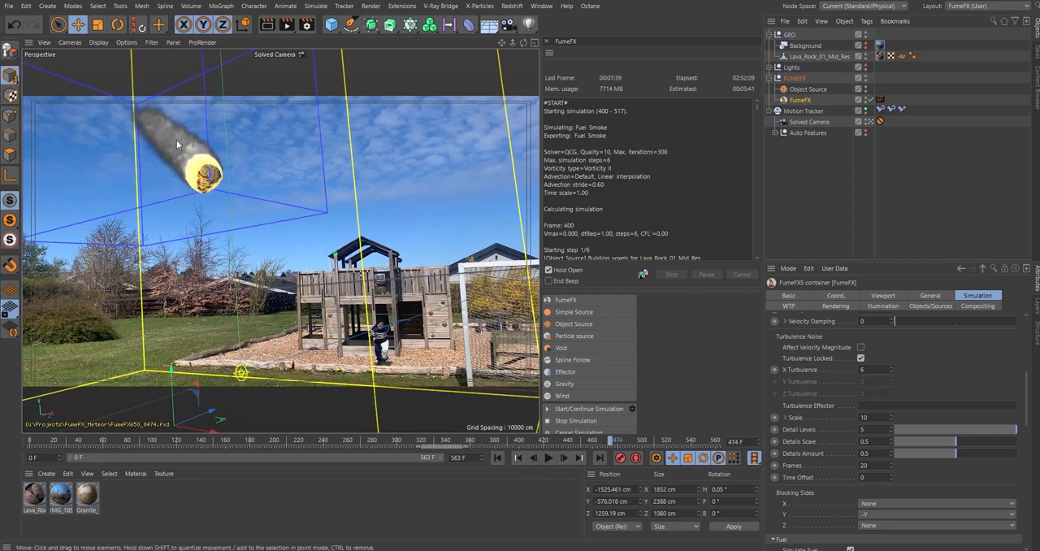
mouse_move(491, 441)
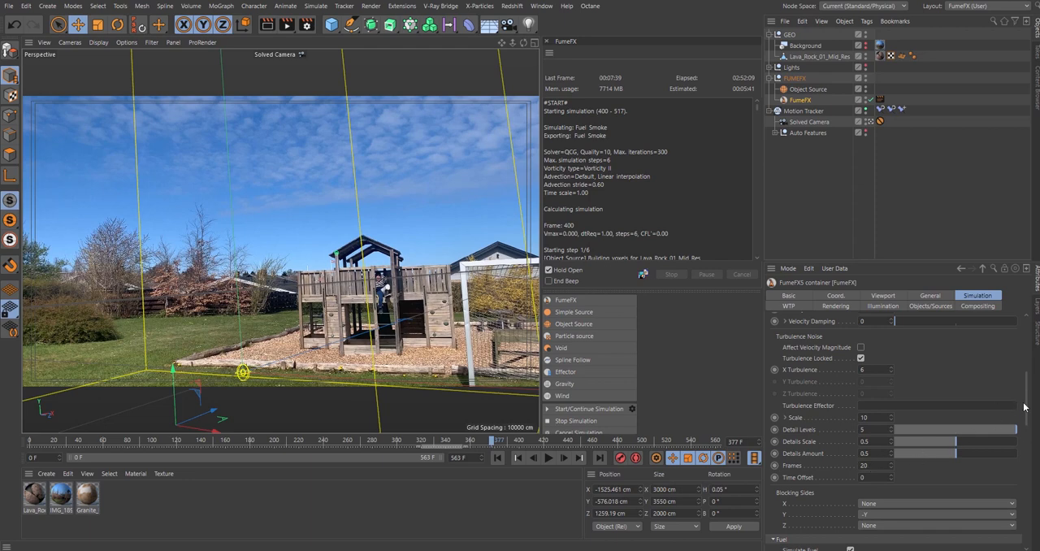
scroll("down", 3)
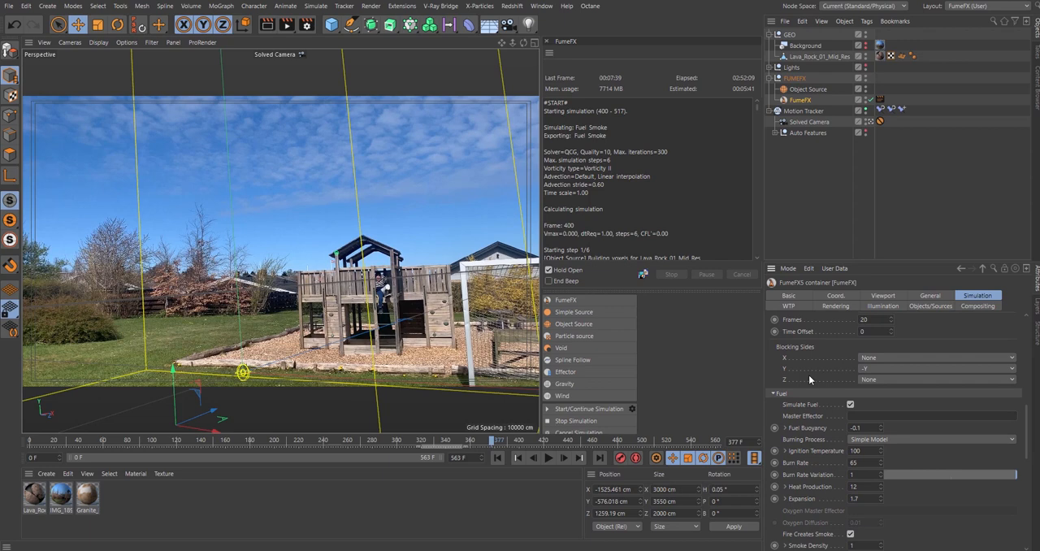
mouse_move(872, 376)
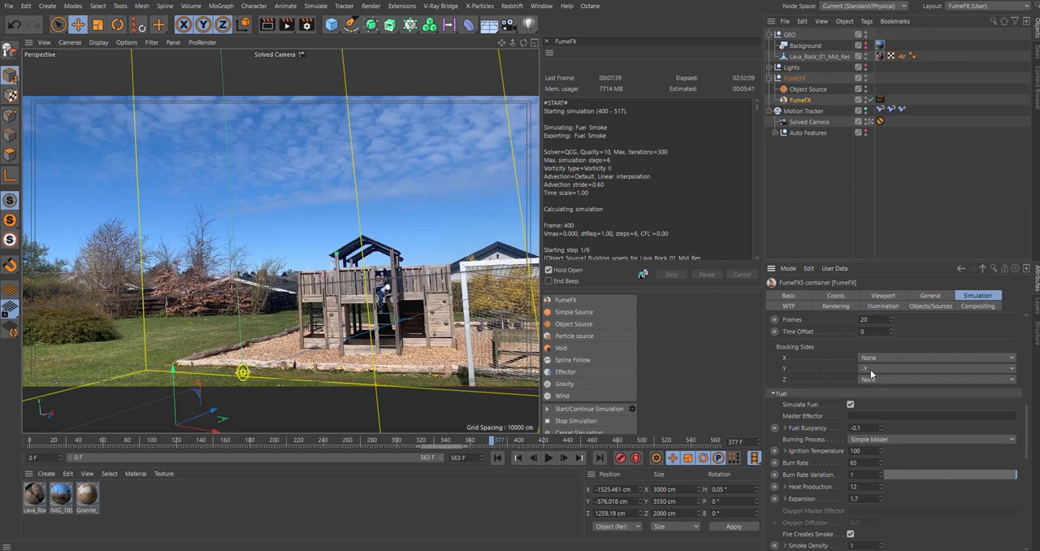
Set Blocking Sides Y to None and review fuel burn rate 65 and smoke buoyancy 20.
left_click(934, 368)
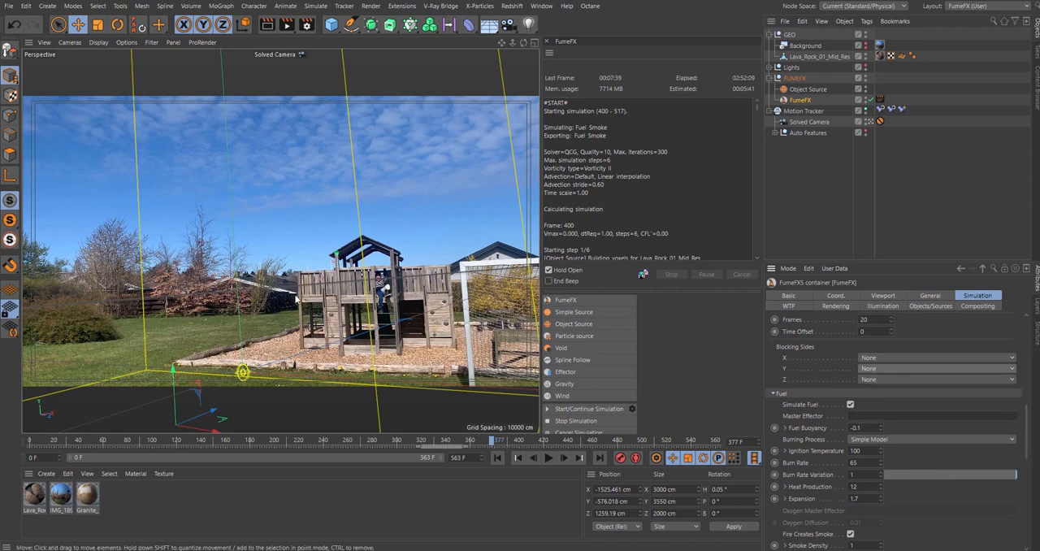
mouse_move(390, 367)
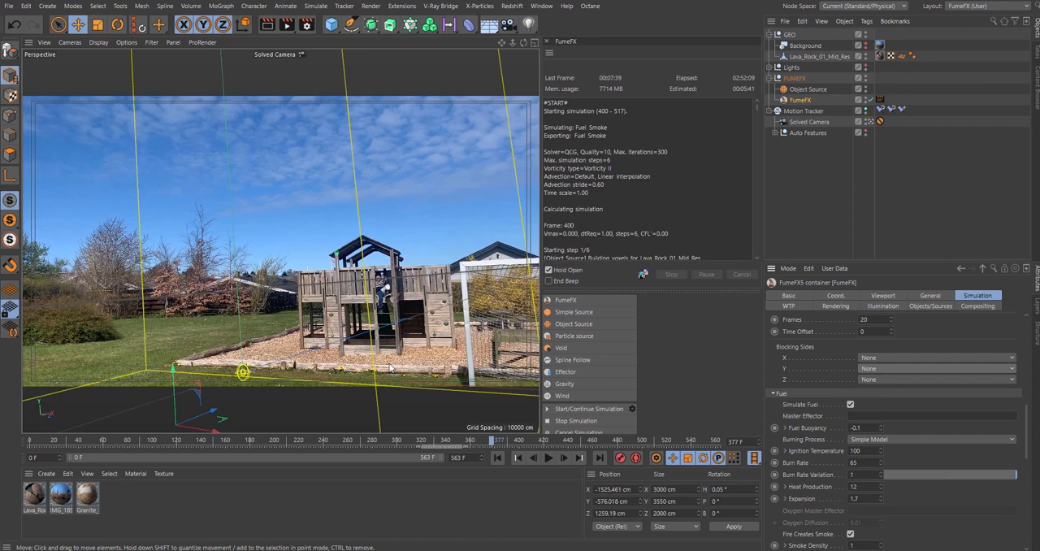
scroll("down", 3)
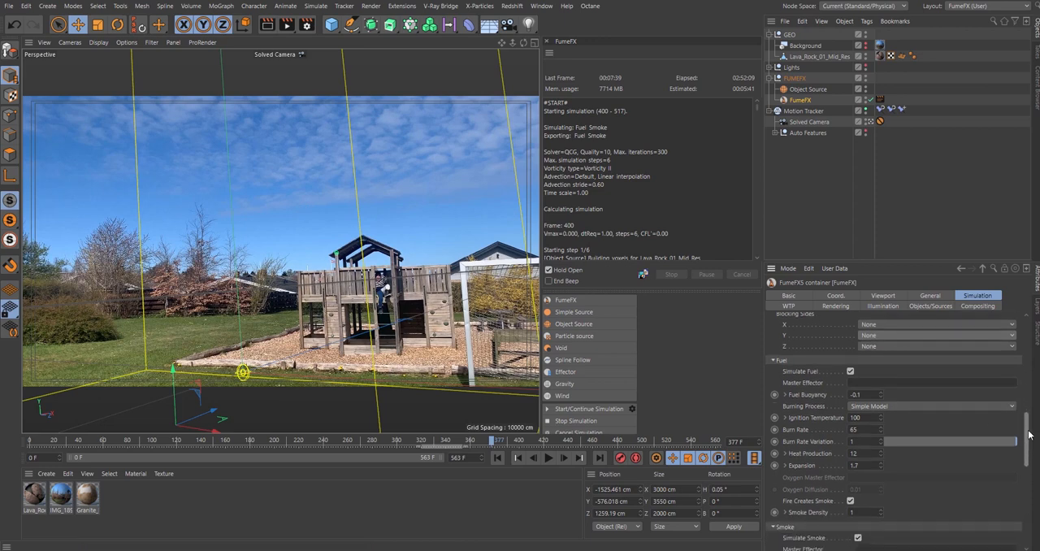
scroll("down", 3)
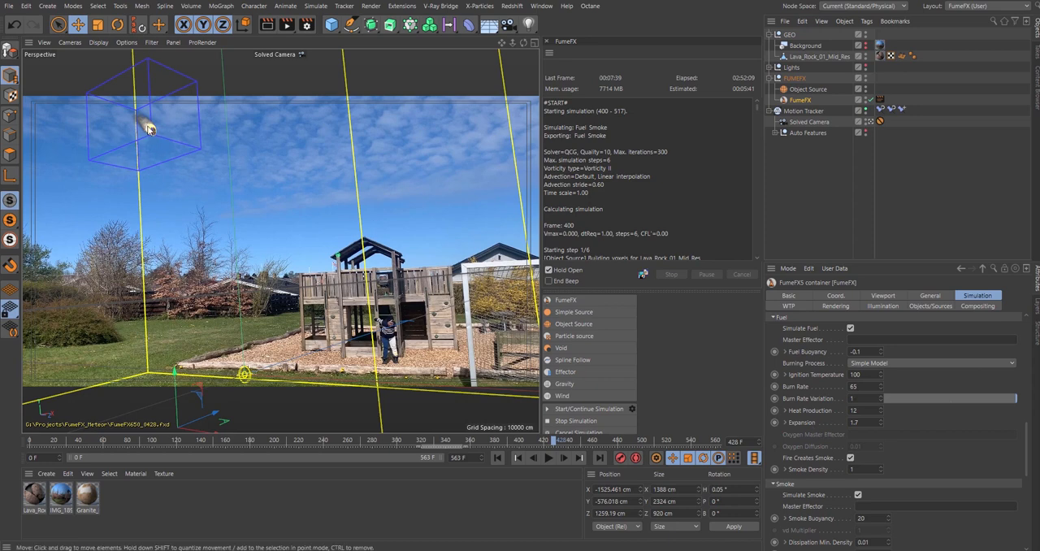
mouse_move(889, 413)
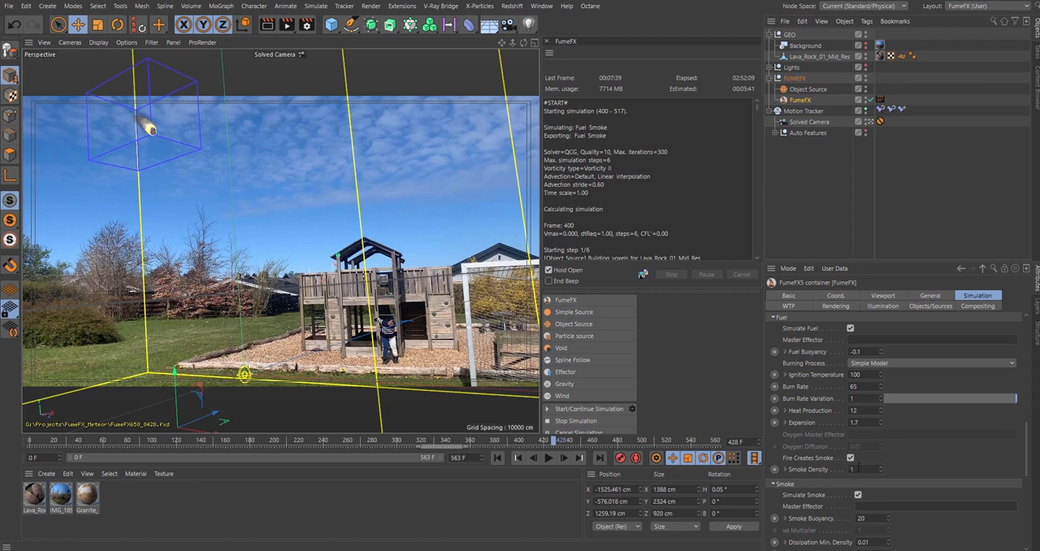
scroll("down", 3)
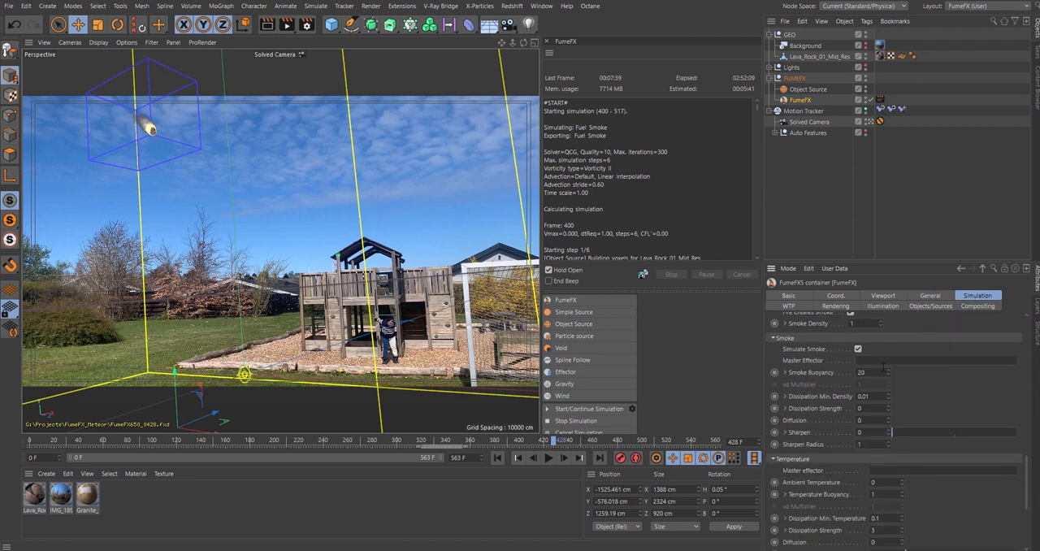
mouse_move(667, 398)
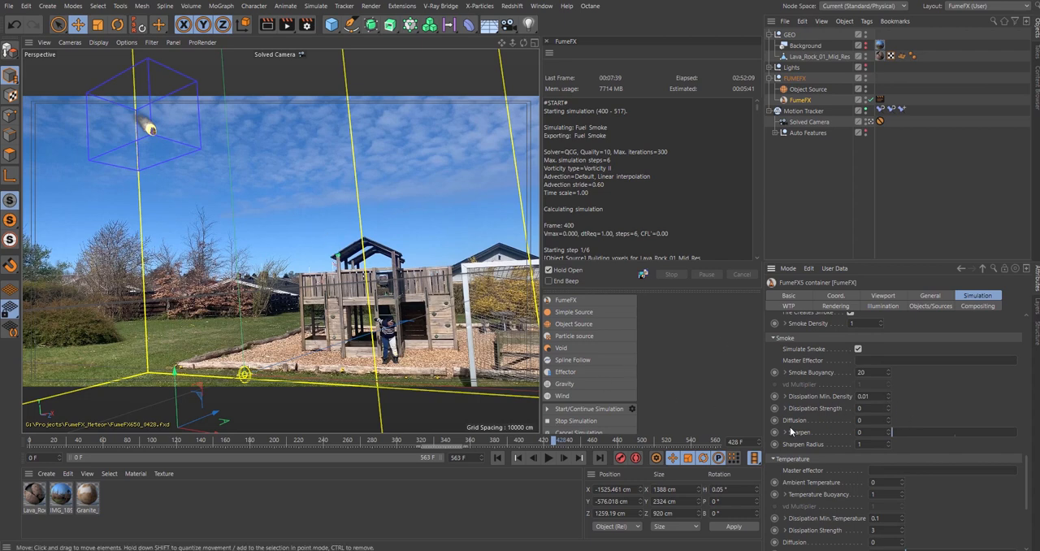
mouse_move(865, 417)
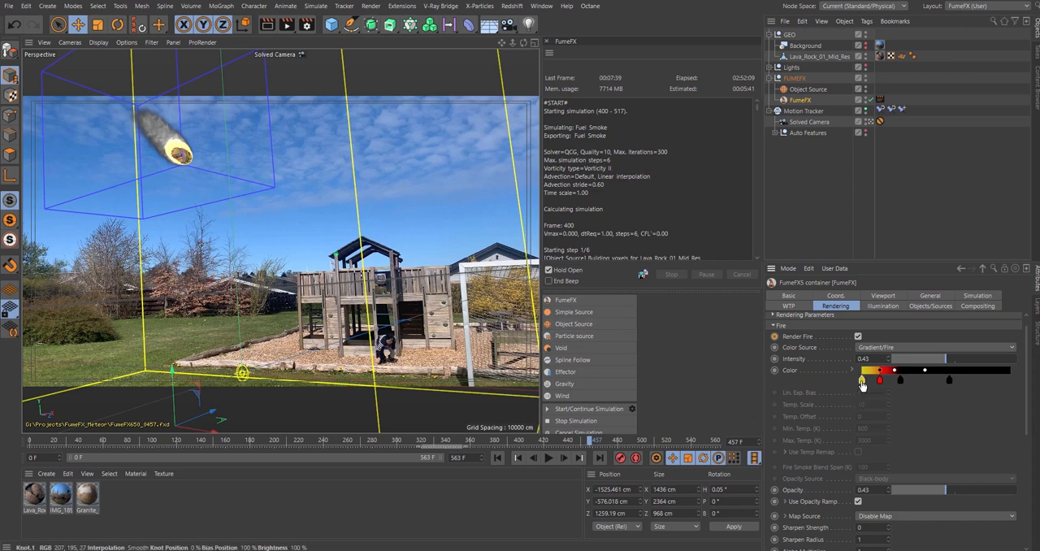
mouse_move(947, 382)
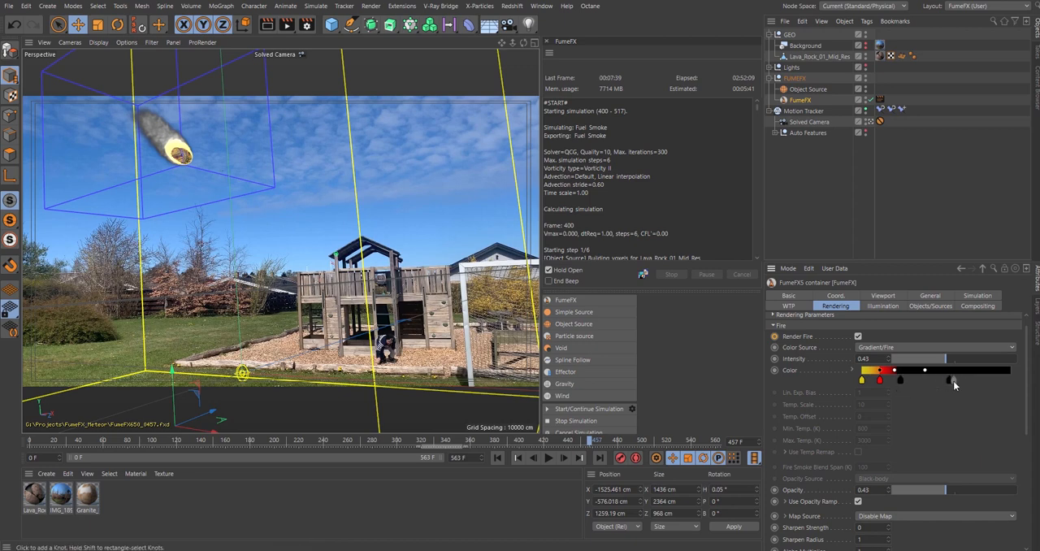
Select a knot on the Fire colour gradient in the Rendering settings.
left_click(780, 325)
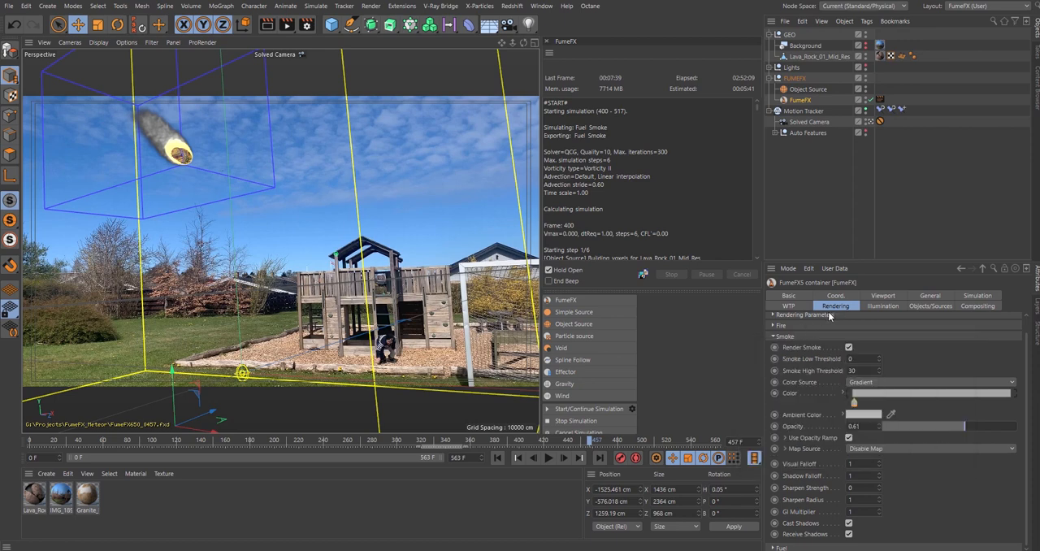
Inspect the container's Illumination lights, source objects list, and Compositing tag settings.
left_click(882, 306)
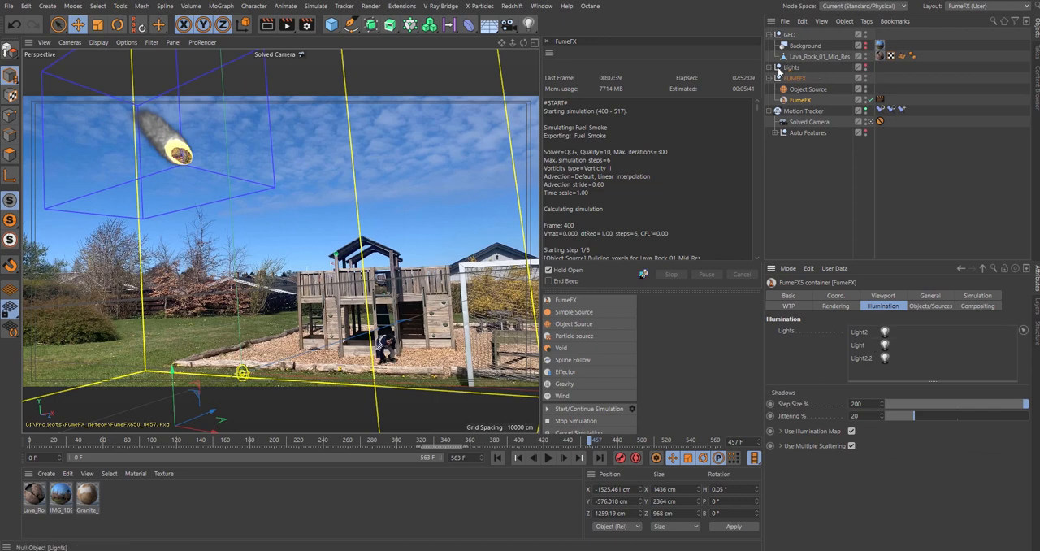
left_click(767, 67)
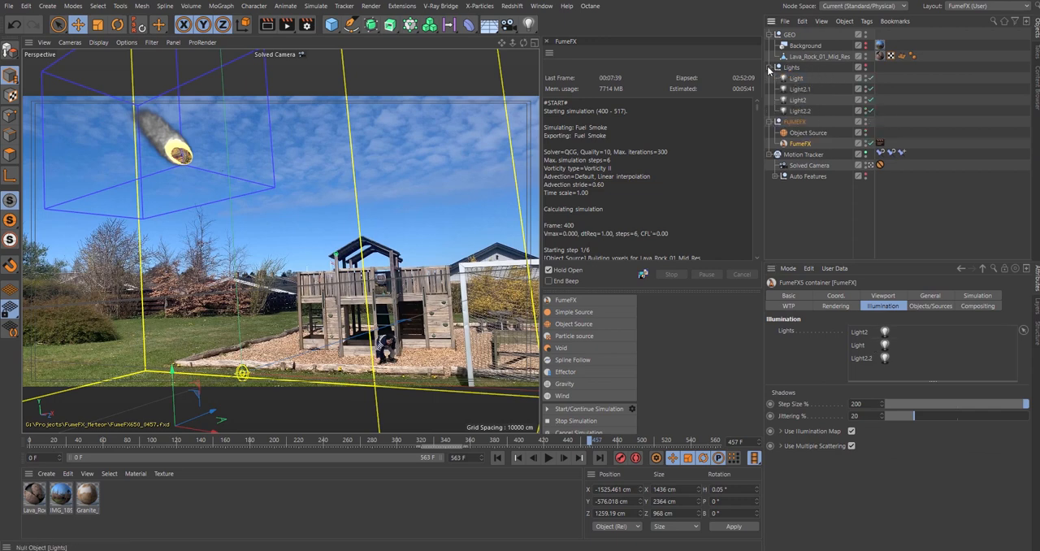
left_click(769, 67)
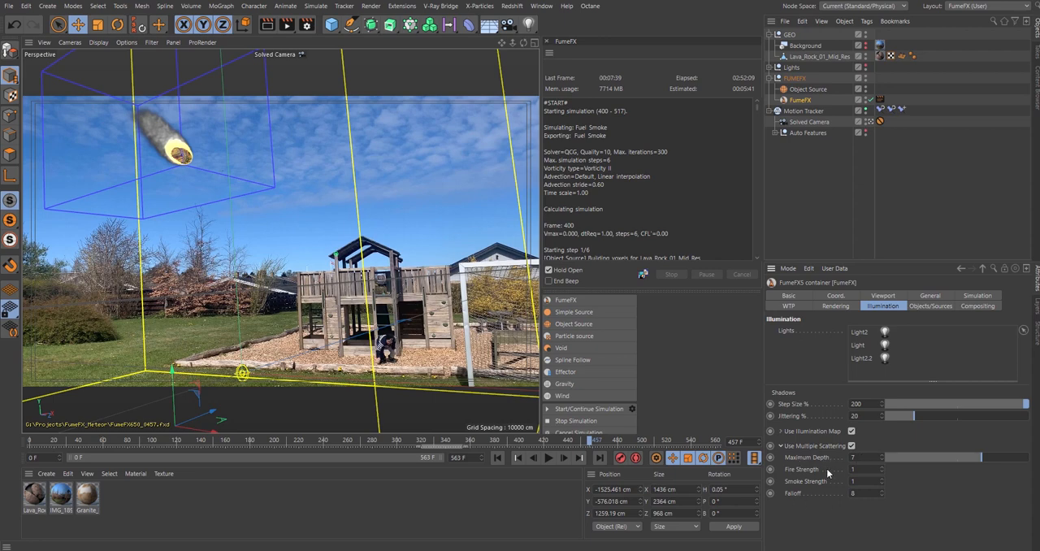
left_click(853, 446)
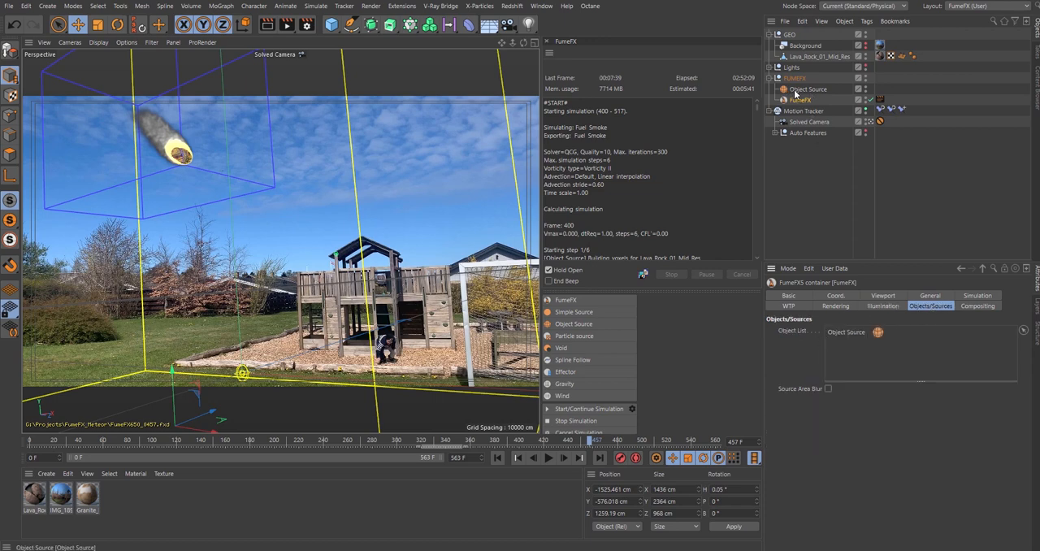
left_click(978, 305)
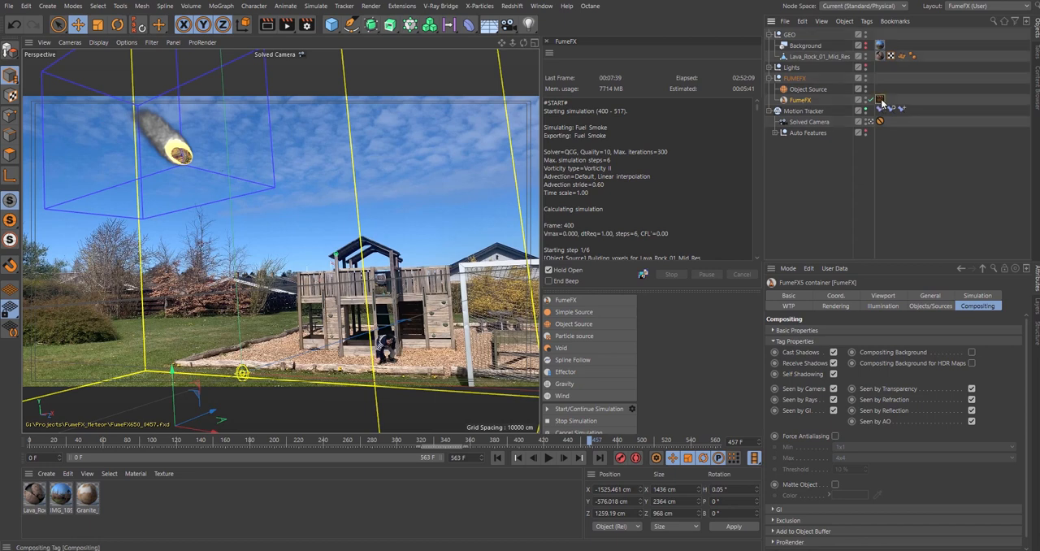
left_click(941, 295)
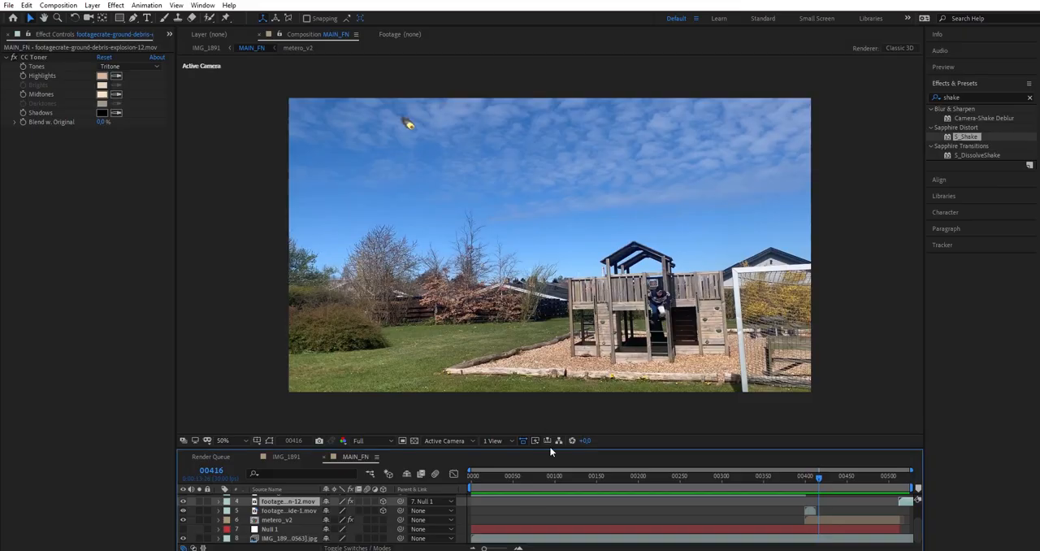
At frame 443, solo the metero_v2 layer and steepen its Curves S-curve.
left_click(598, 475)
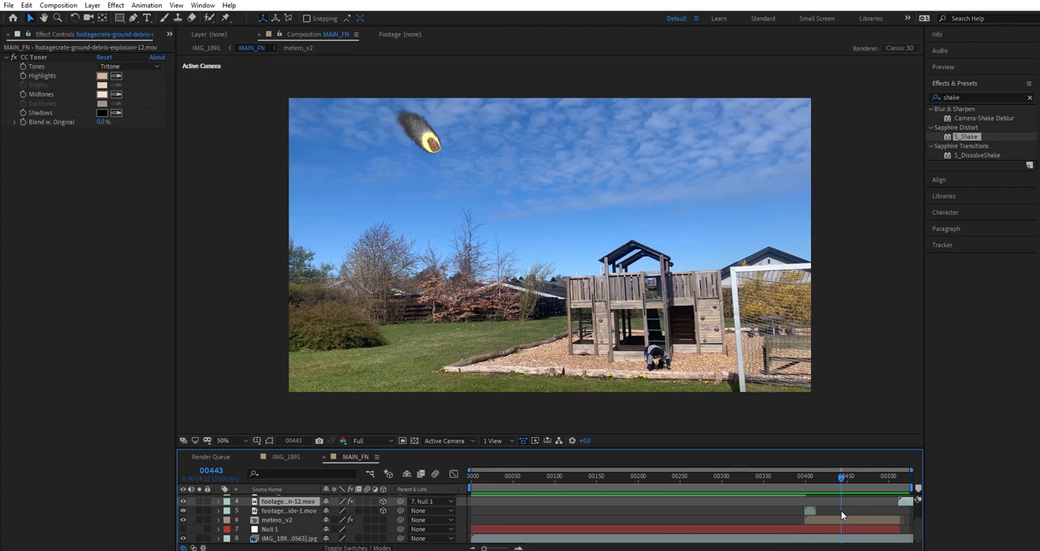
left_click(277, 520)
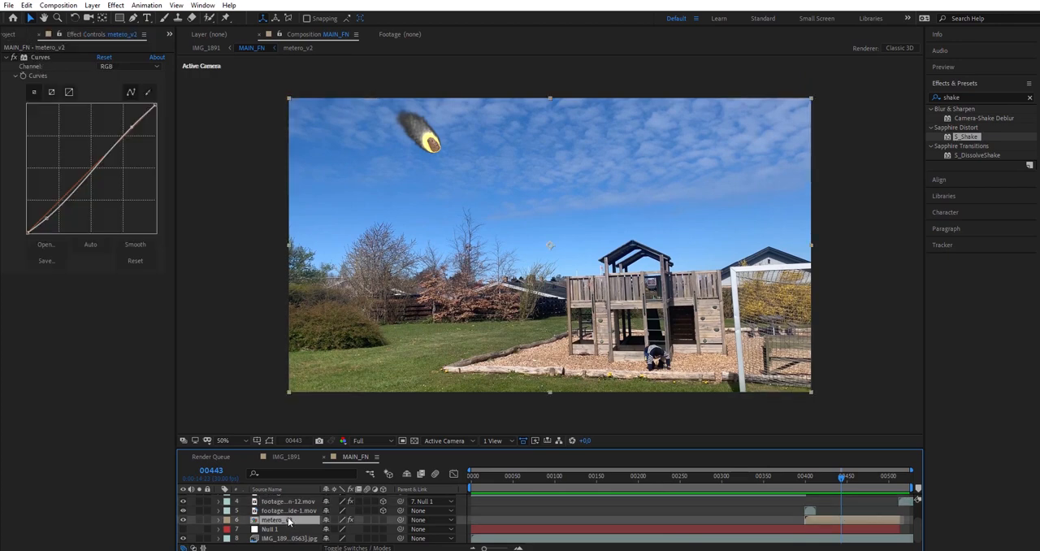
mouse_move(430, 149)
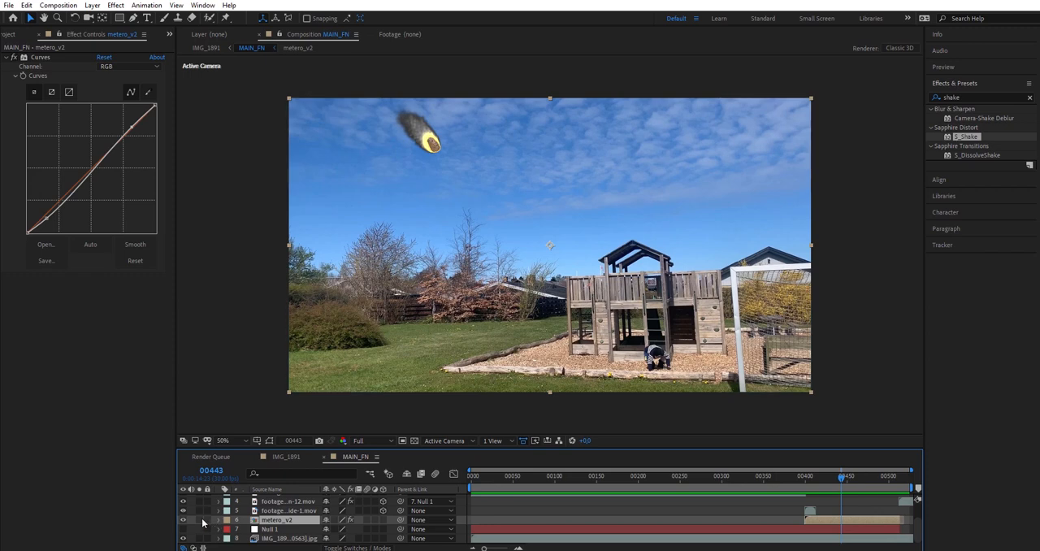
left_click(199, 520)
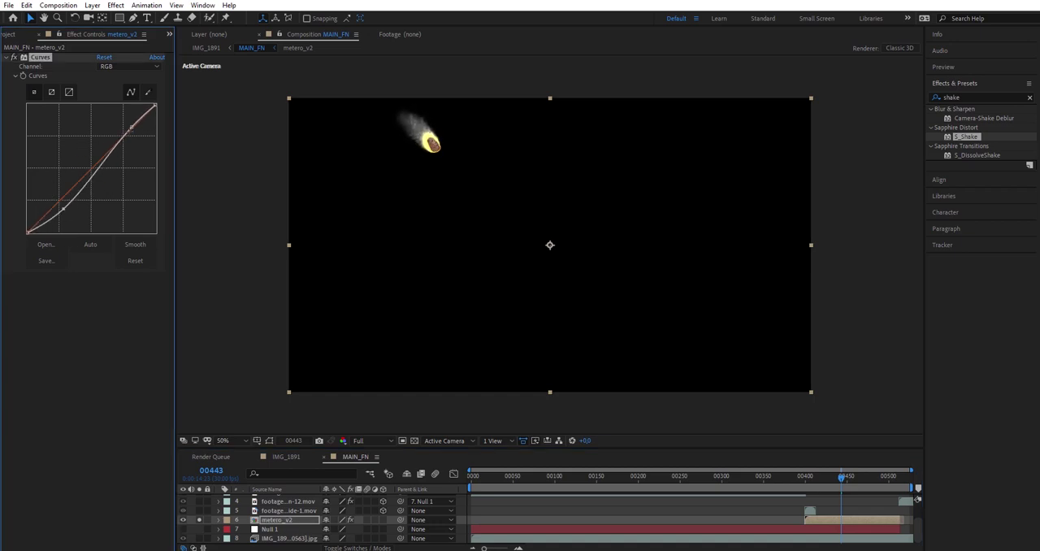
left_click_drag(130, 126, 130, 113)
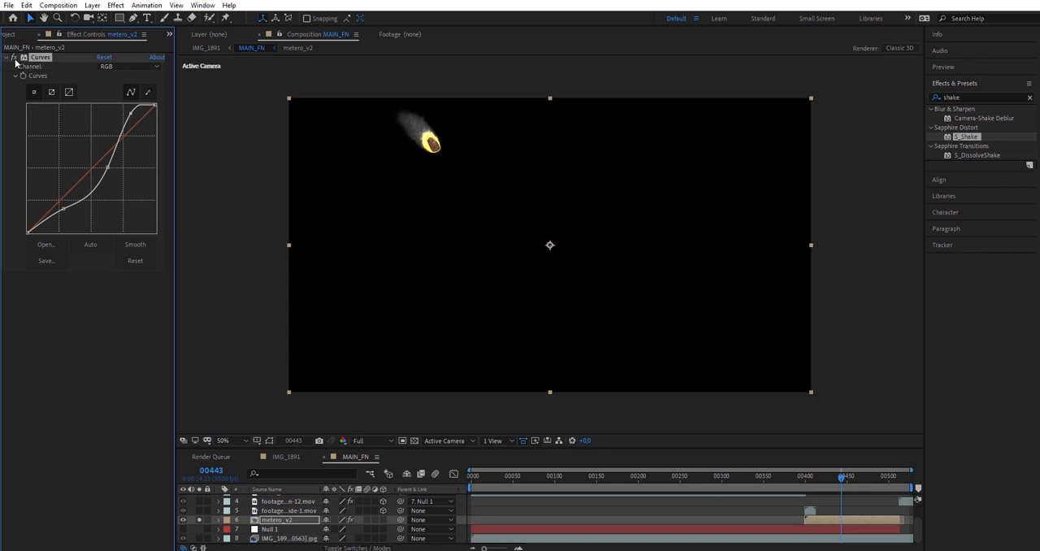
mouse_move(993, 14)
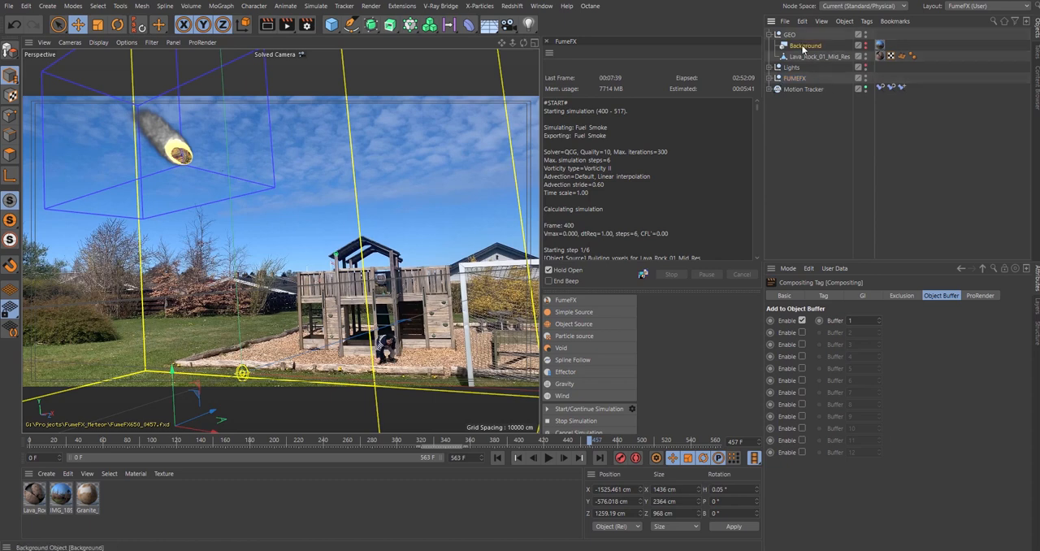
Select the Background object, then the Motion Tracker entry, to view their attributes.
left_click(805, 45)
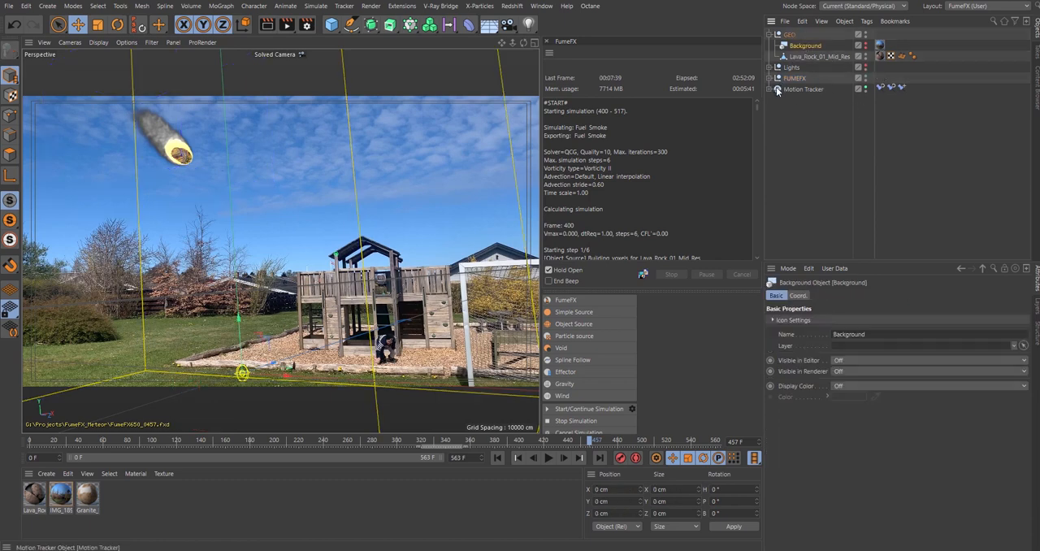
left_click(803, 88)
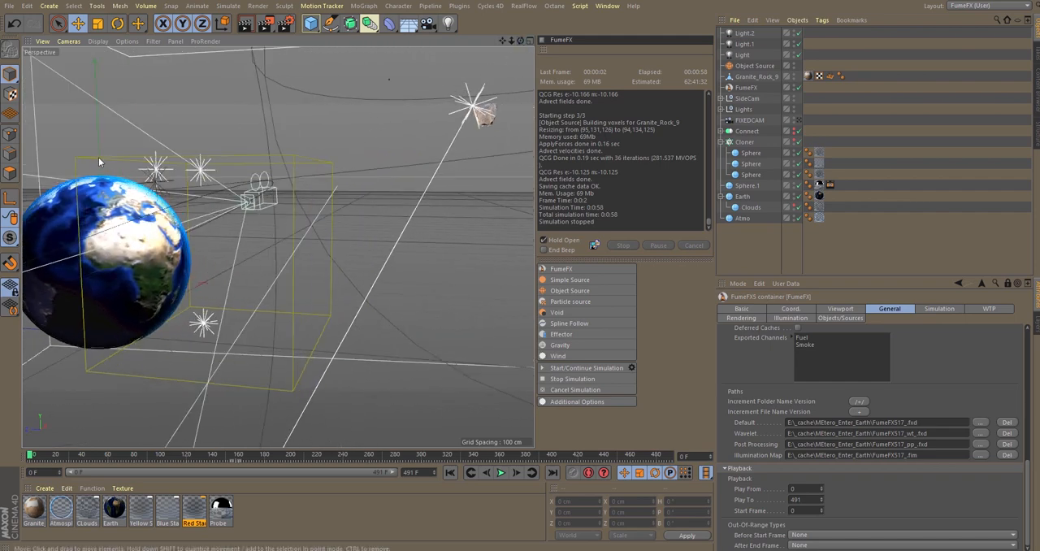
mouse_move(461, 220)
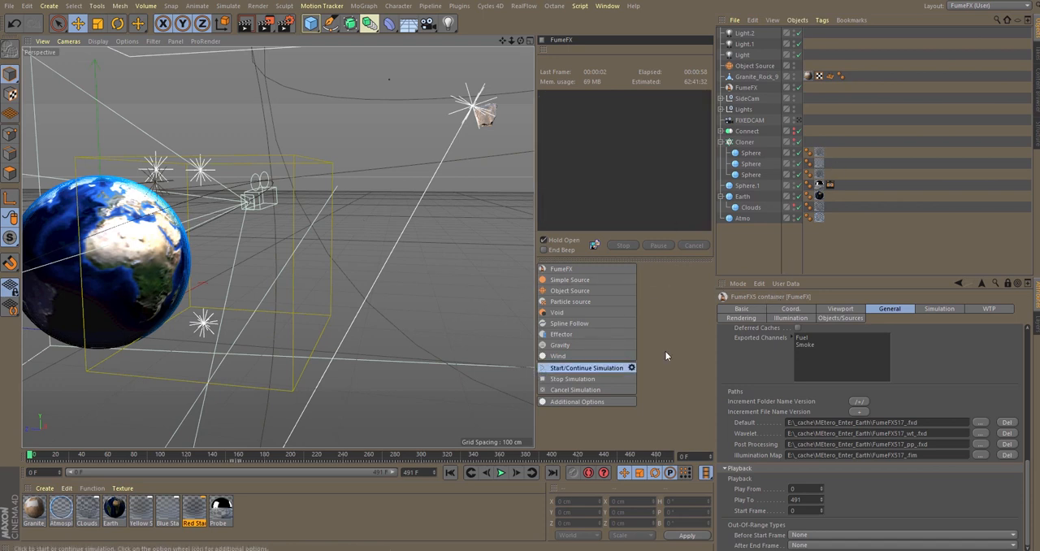
Simulate the meteor's FumeFX fire trail to about frame 95, then review the Simulation and General settings.
left_click(585, 367)
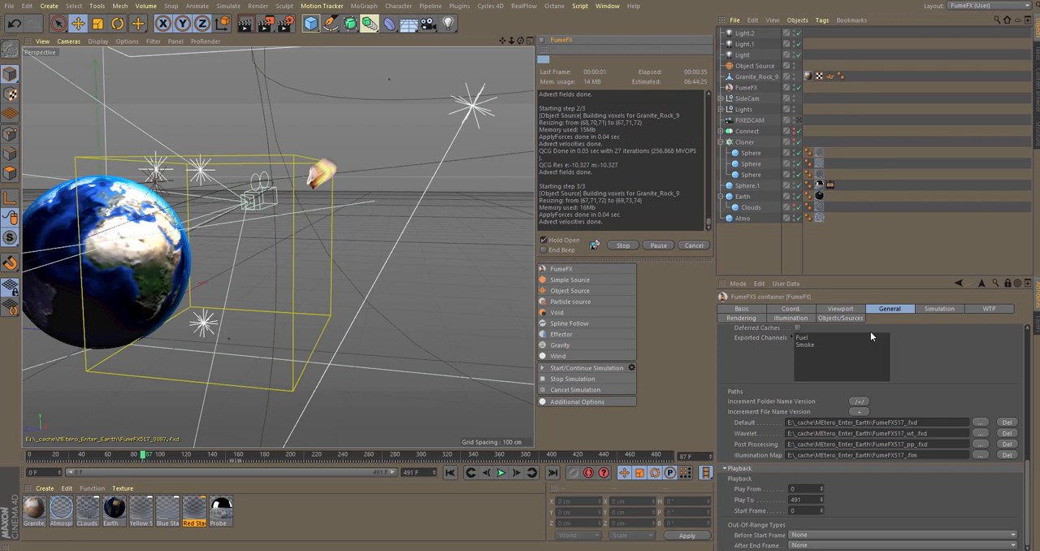
left_click(938, 308)
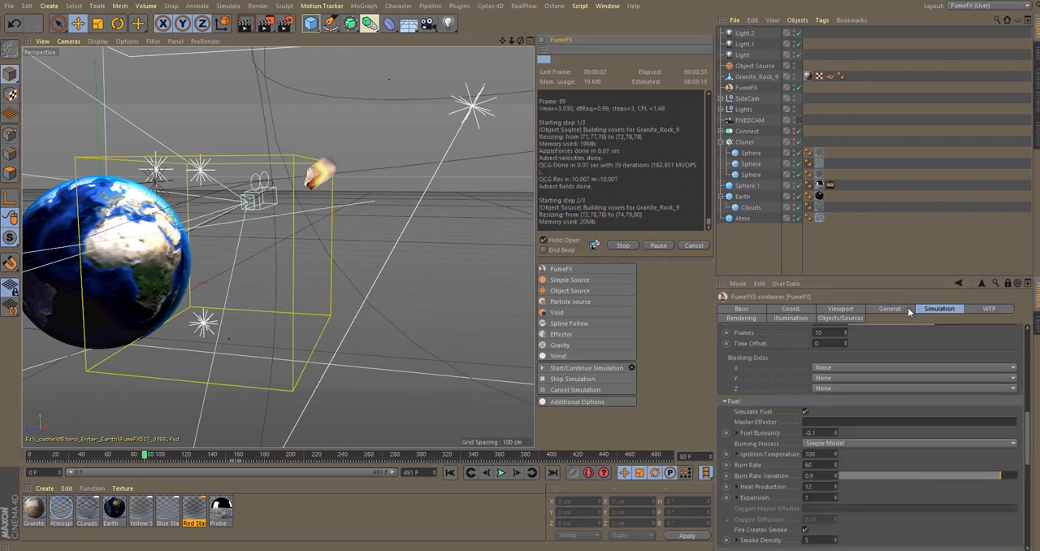
left_click(889, 308)
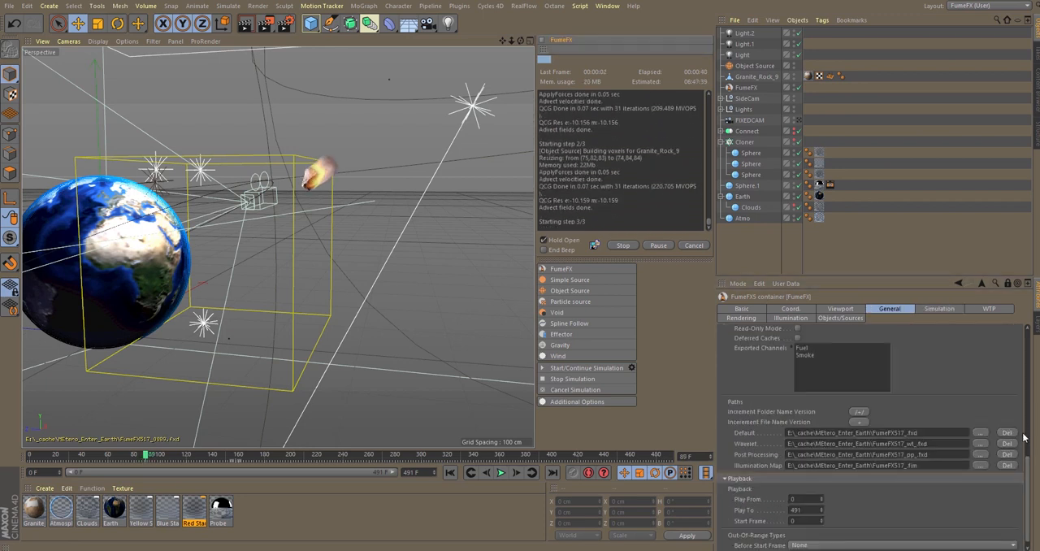
scroll("down", 3)
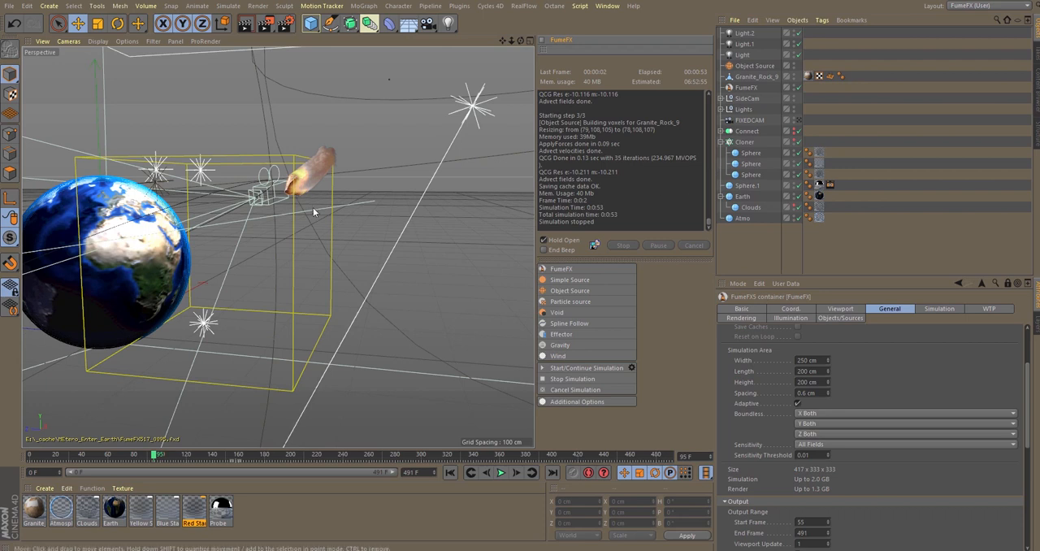
mouse_move(326, 64)
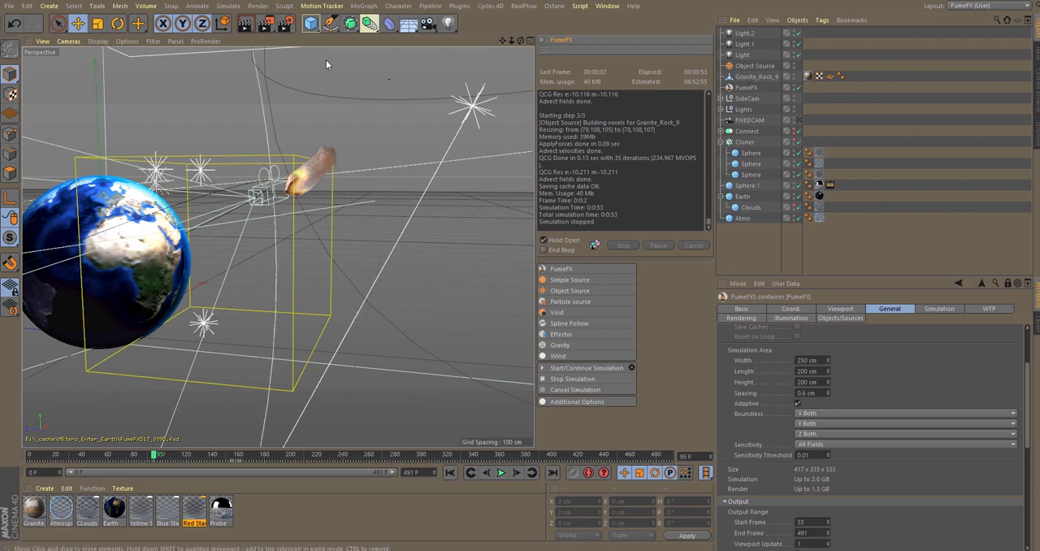
mouse_move(627, 258)
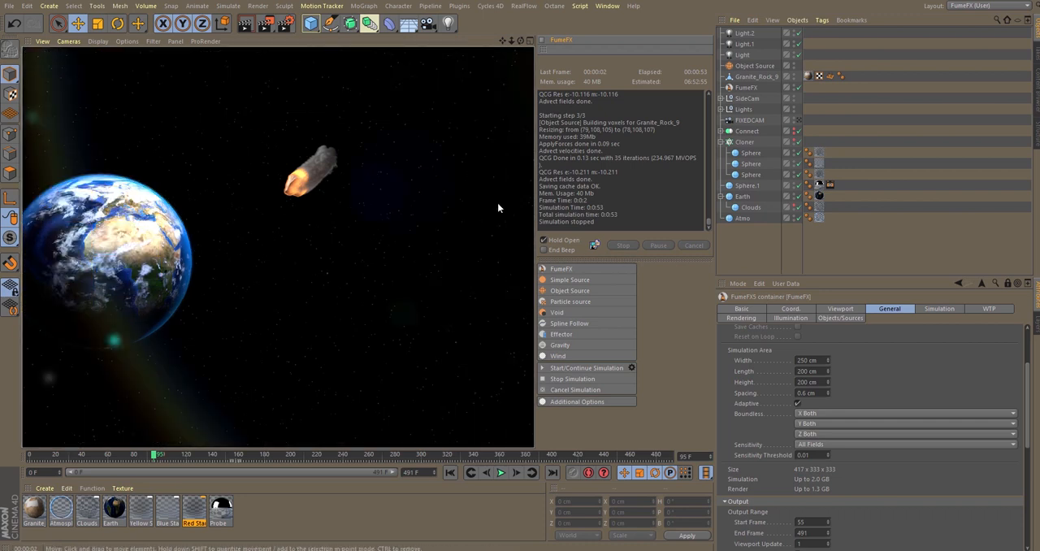
mouse_move(293, 231)
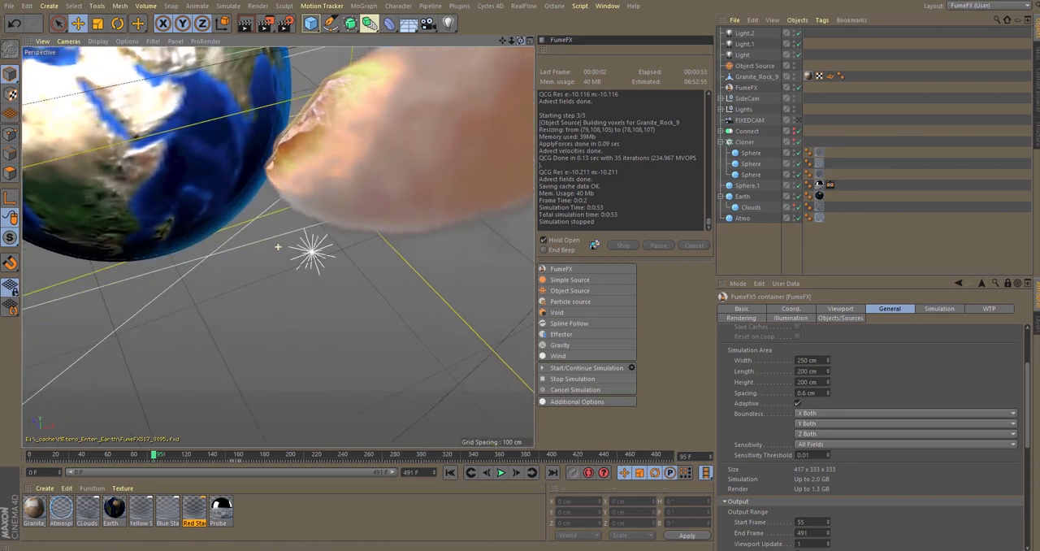
left_click_drag(278, 246, 370, 123)
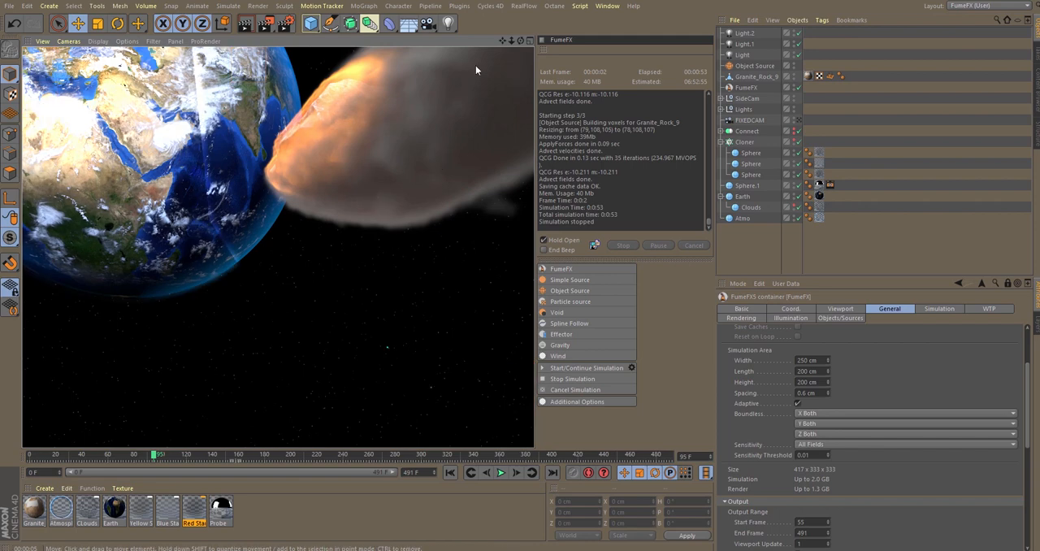
mouse_move(332, 155)
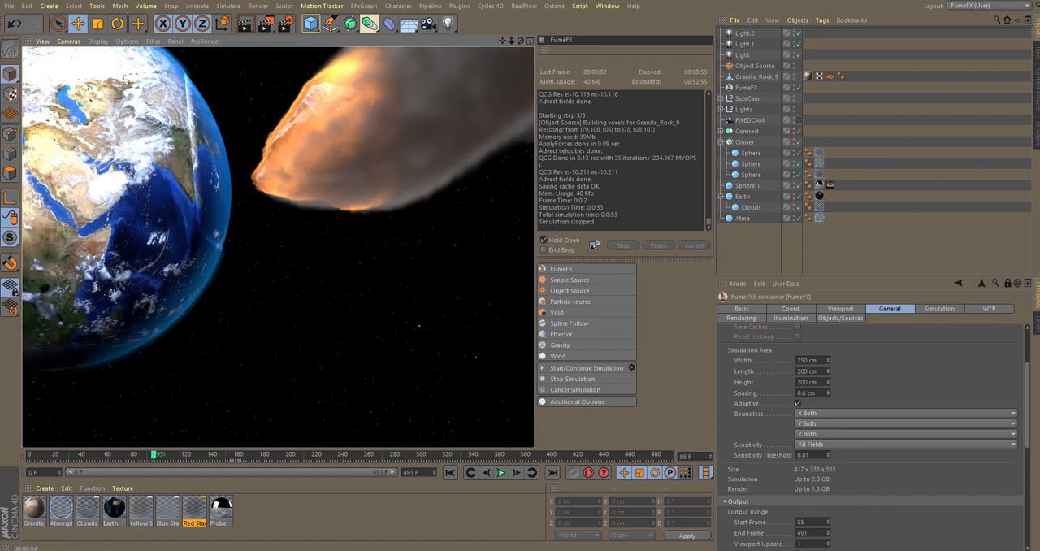
mouse_move(463, 272)
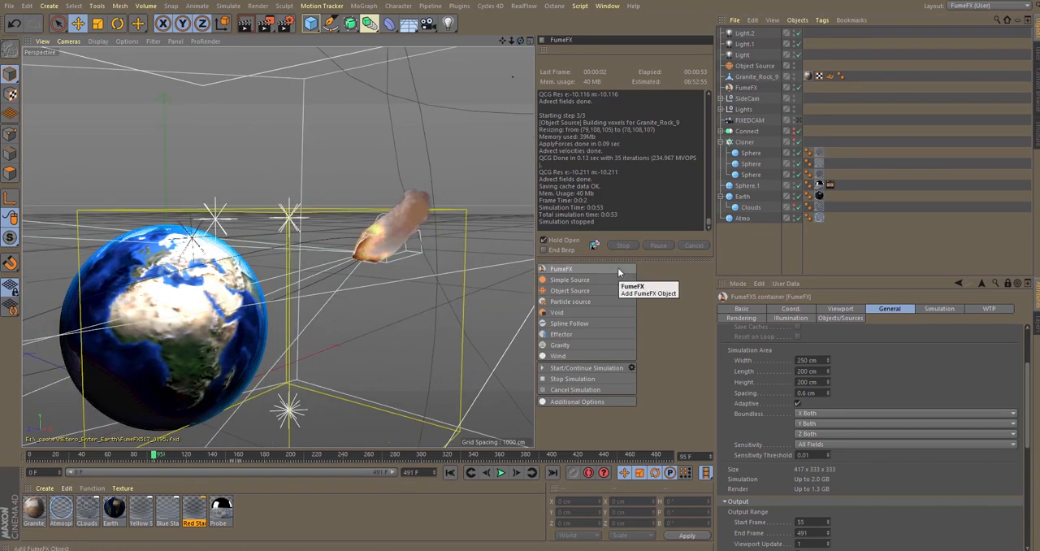
mouse_move(576, 401)
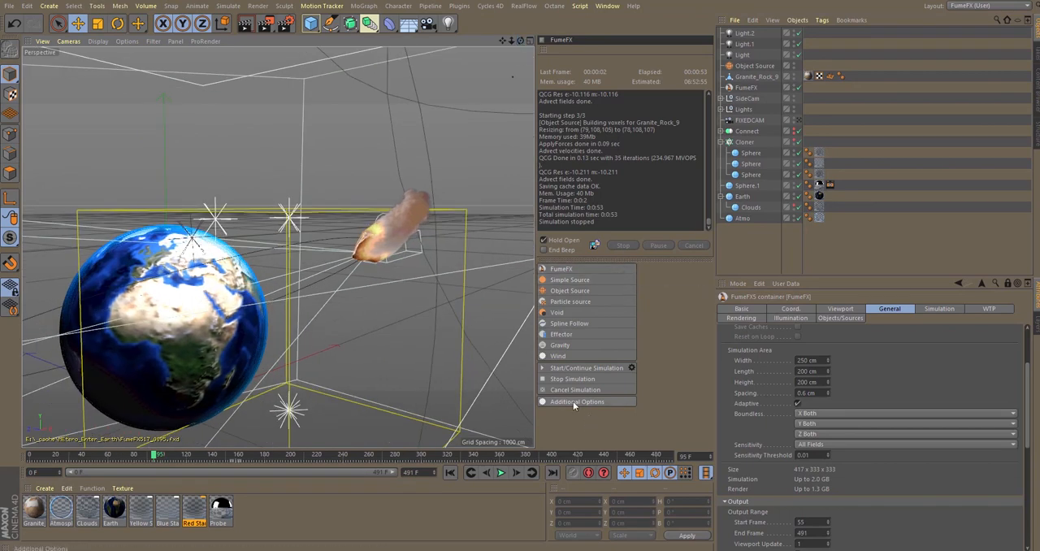